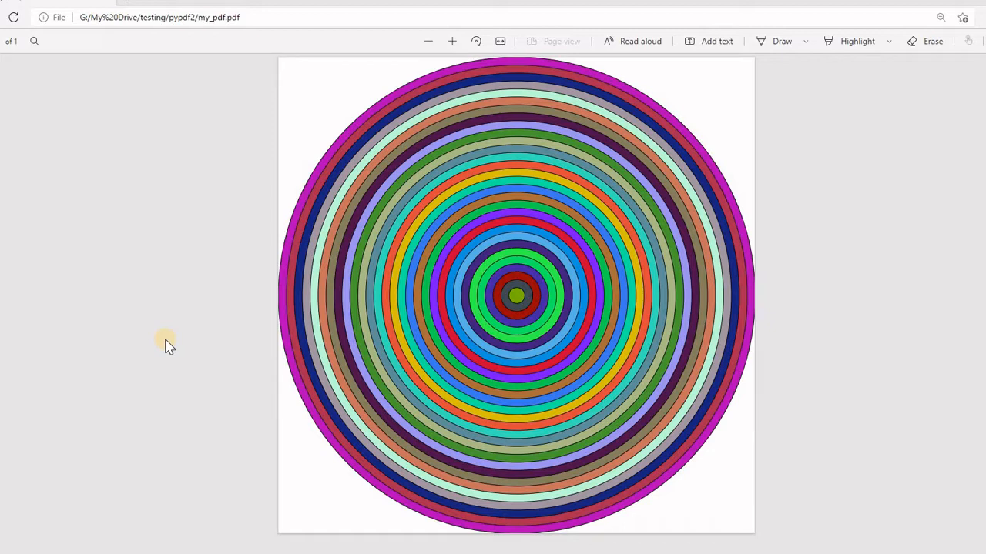
pyautogui.moveTo(377, 107)
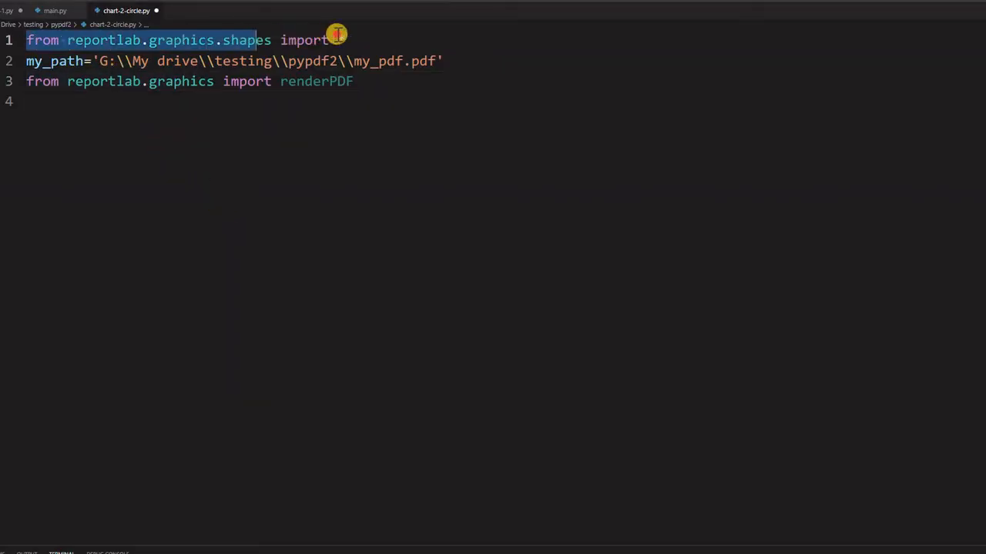
# - Change line 1 to 'from reportlab.graphics.shapes import *' and select the file name in my_path
pyautogui.write('*')
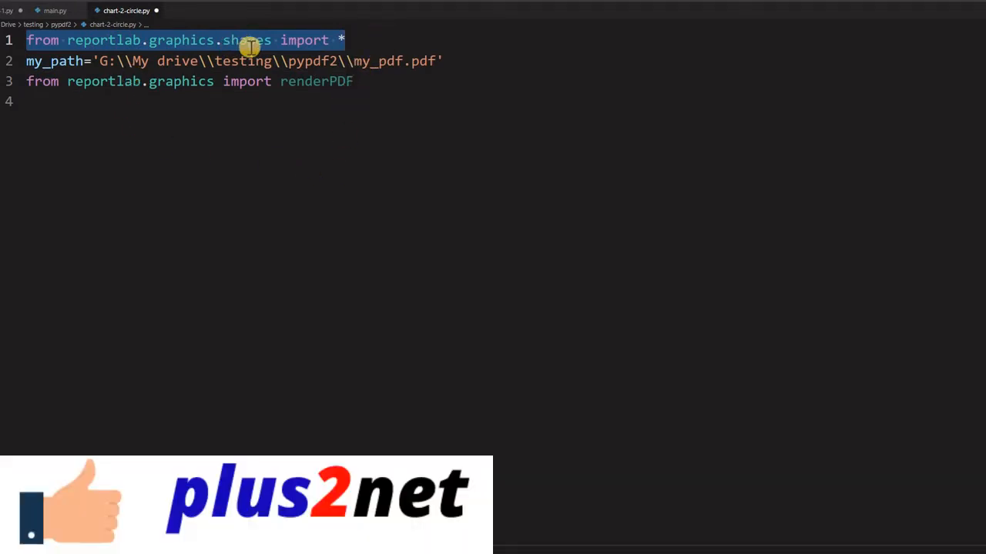
pyautogui.moveTo(327, 63)
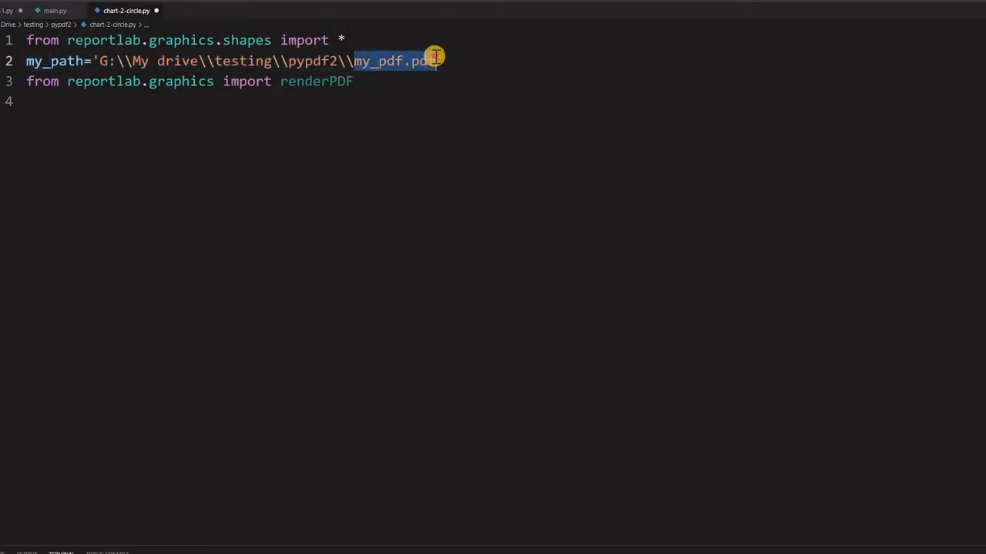
pyautogui.moveTo(388, 191)
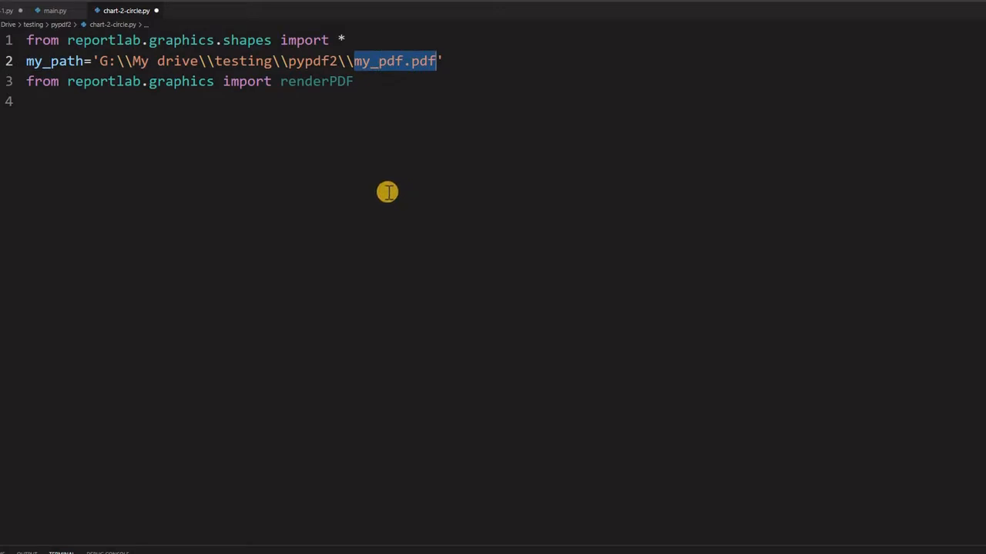
pyautogui.doubleClick(316, 80)
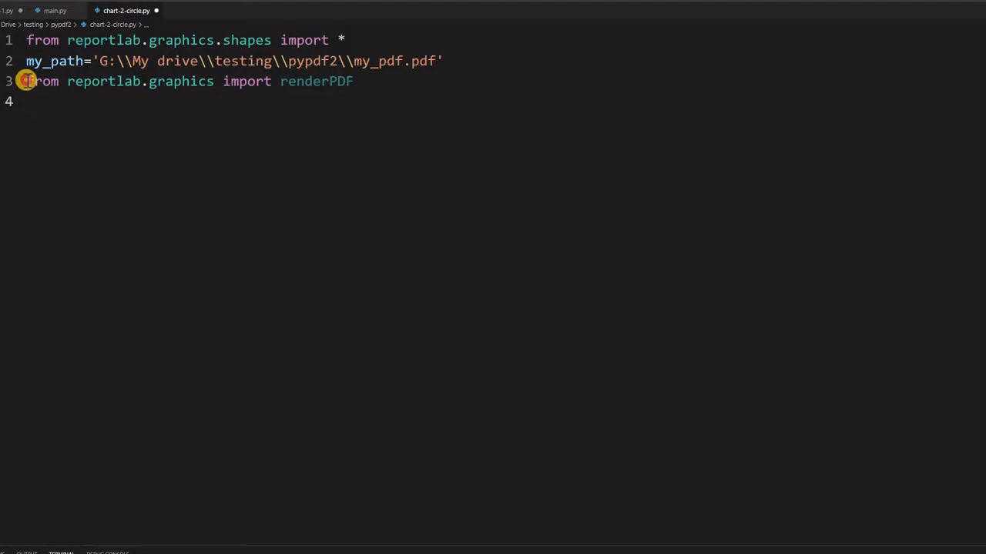
pyautogui.doubleClick(317, 80)
pyautogui.write('r')
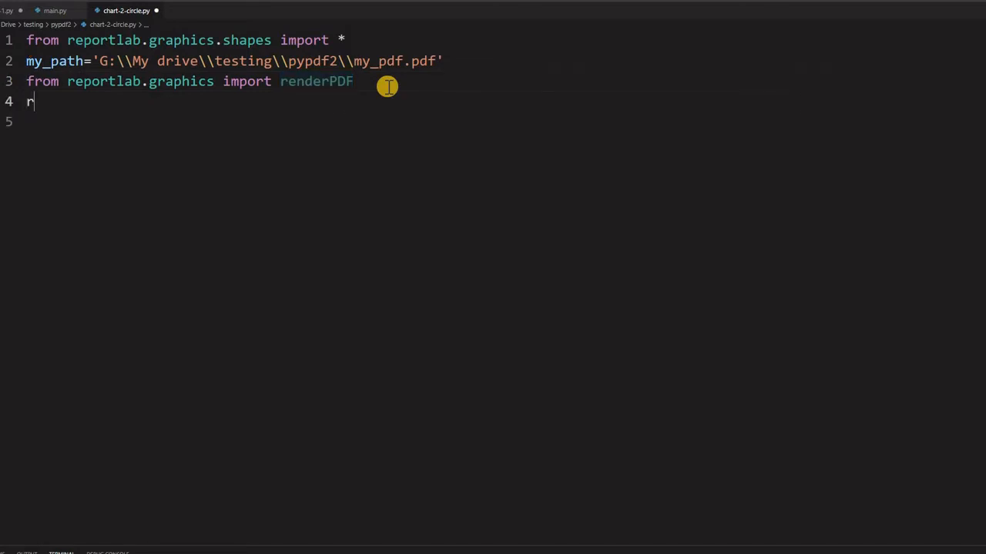
# - Add the call renderPDF.drawToFile(d,my_path,'') to write the drawing as a PDF
pyautogui.write('end')
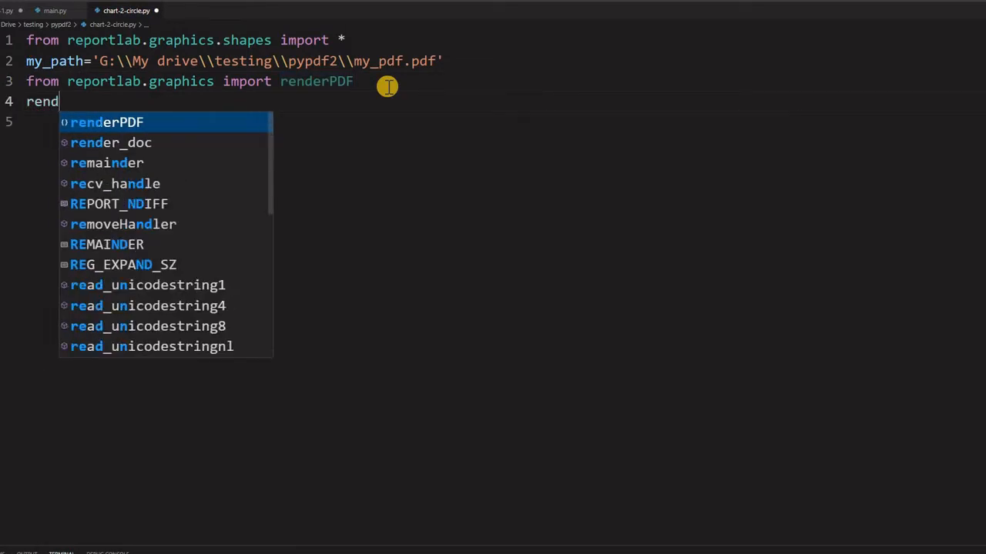
pyautogui.write('erPDF')
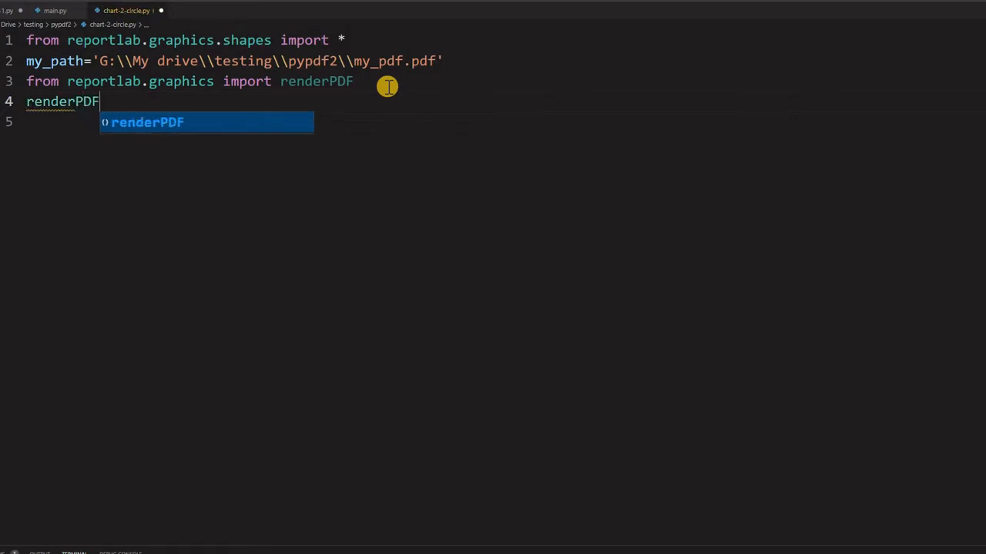
pyautogui.write('.dr')
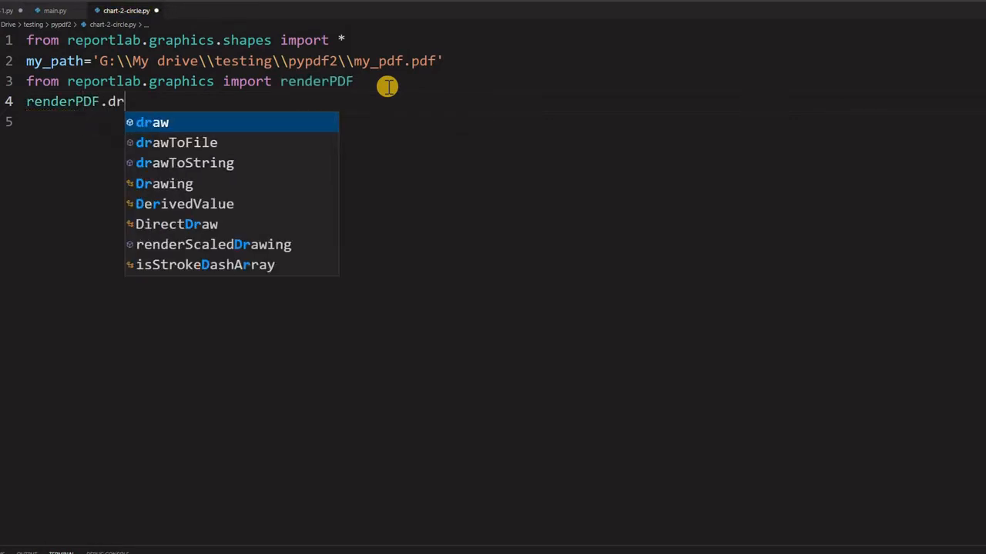
pyautogui.write('awToFile(')
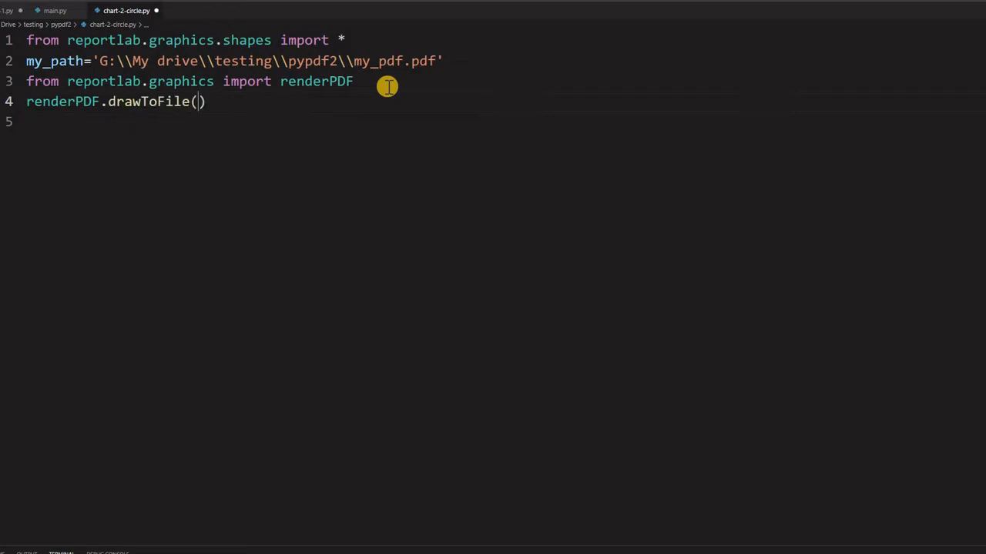
pyautogui.write('d,')
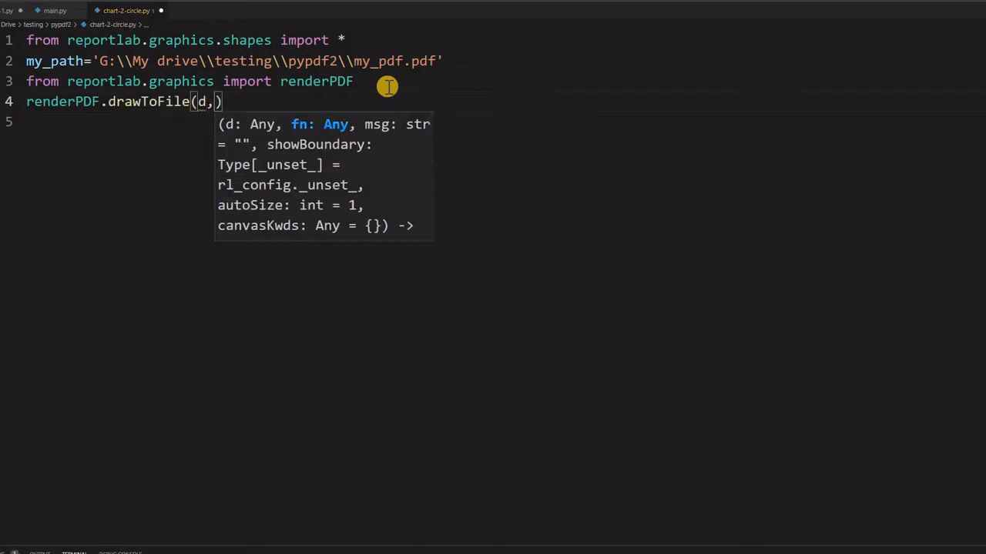
pyautogui.write('my')
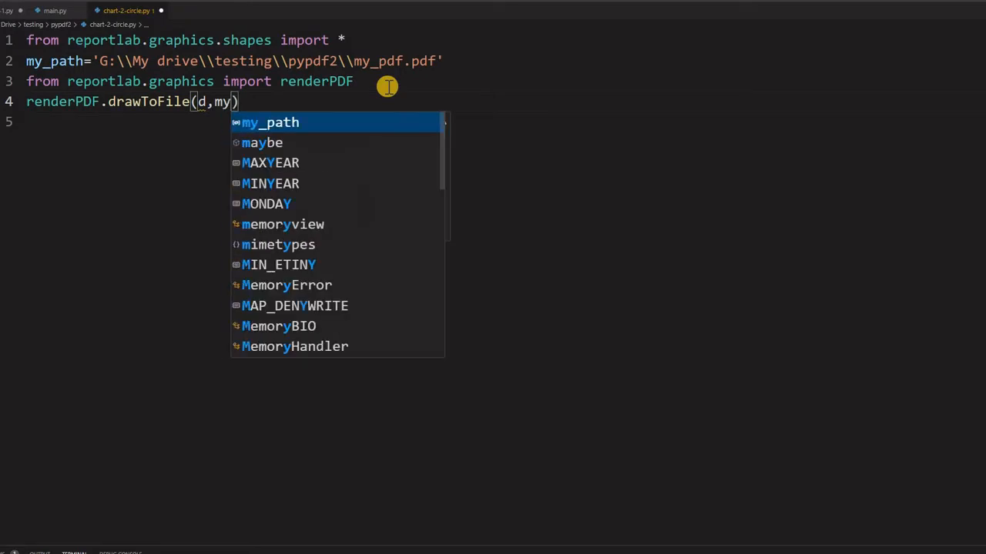
pyautogui.write('_poa')
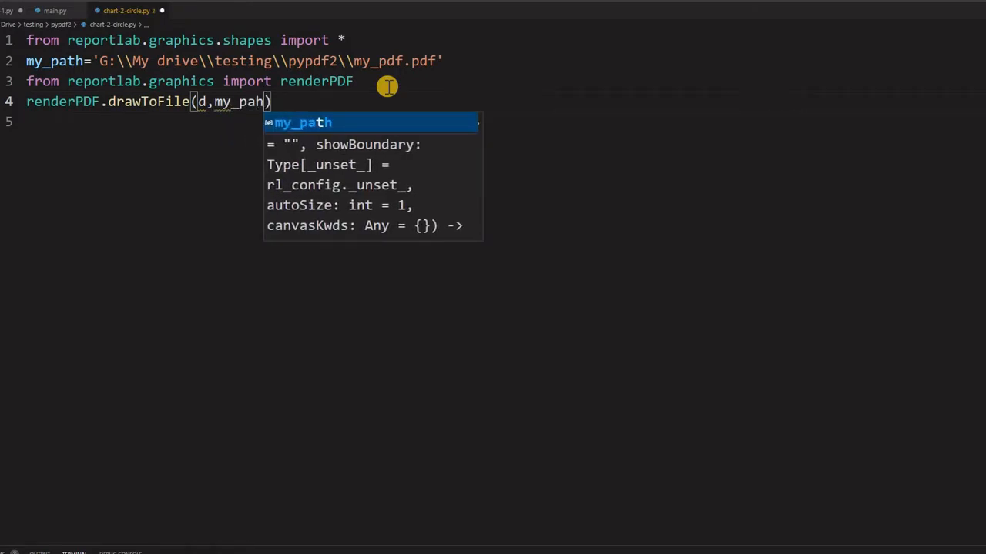
pyautogui.write('t')
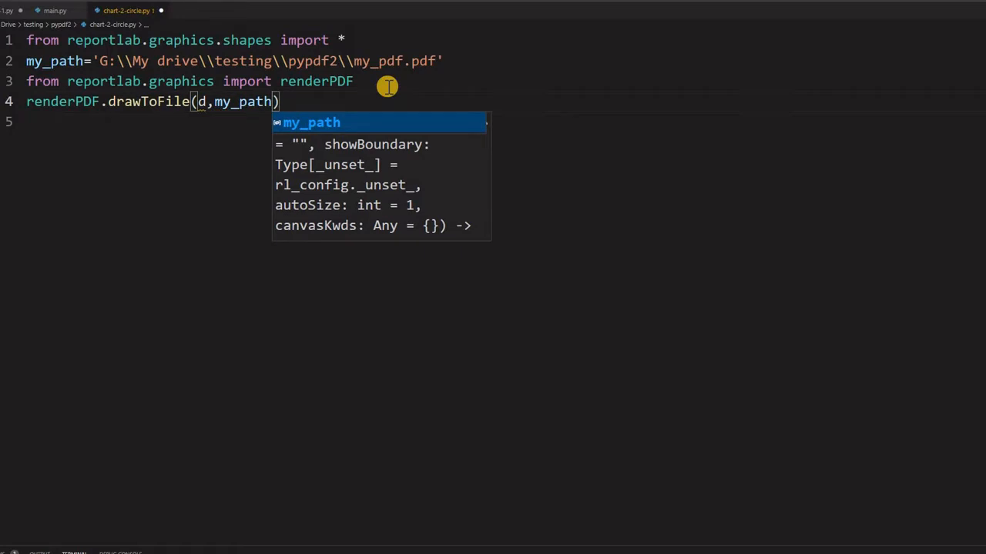
pyautogui.write(",''")
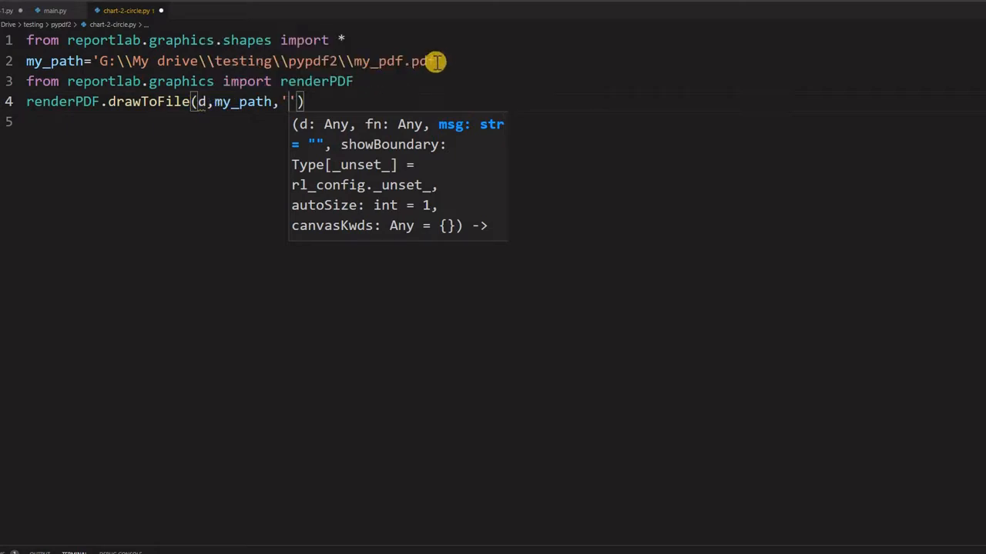
# - Define d=Drawing(1200,1200) on a new line below the path definition
pyautogui.press('Enter')
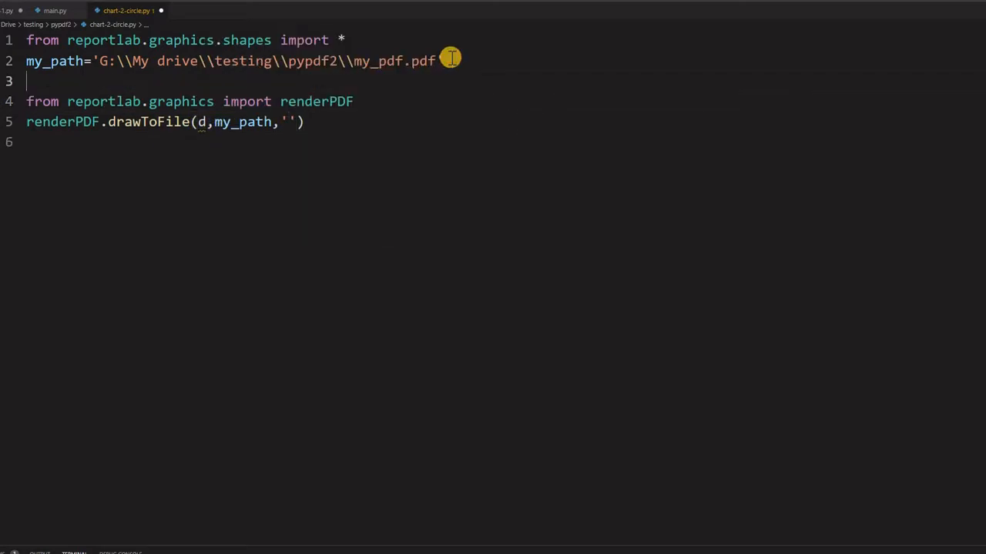
pyautogui.write('d')
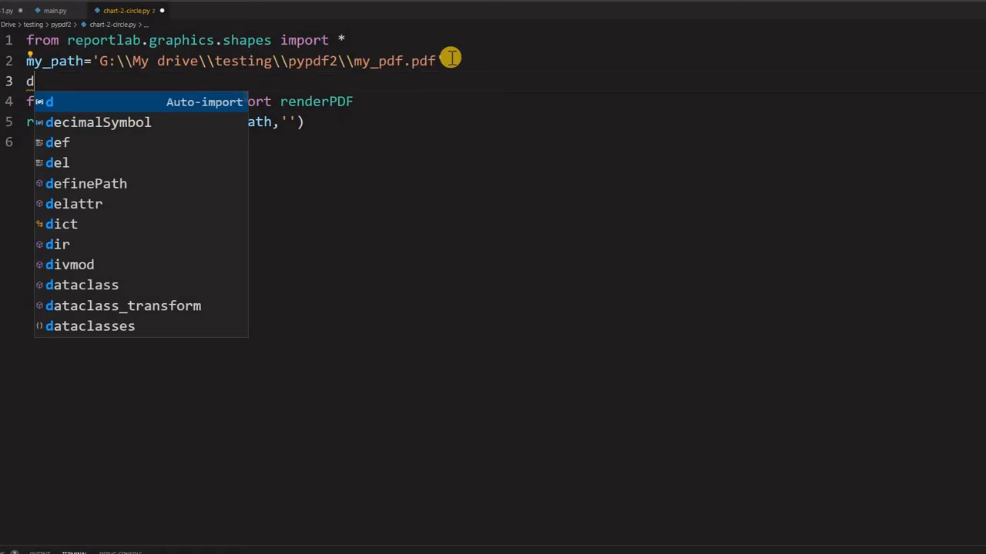
pyautogui.write('=d')
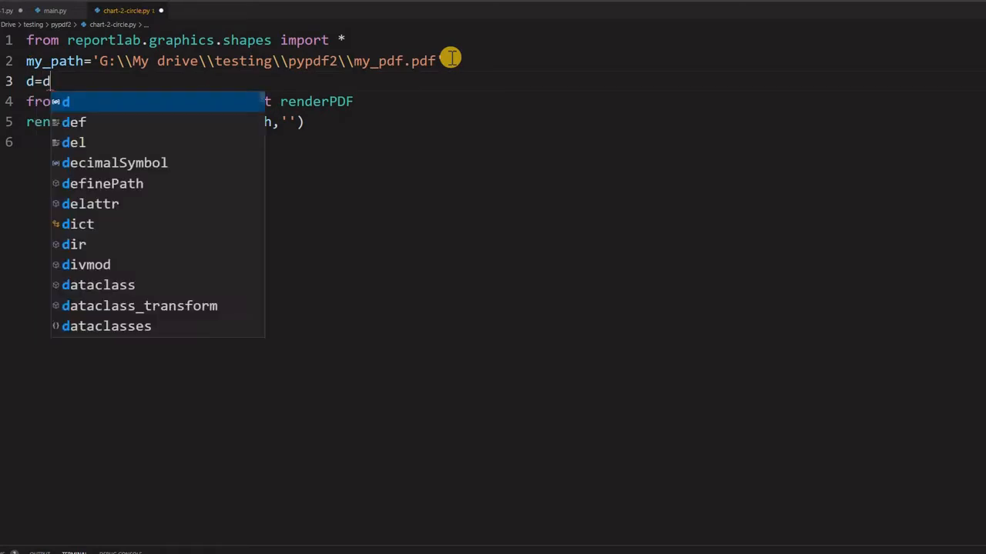
pyautogui.write('rawing')
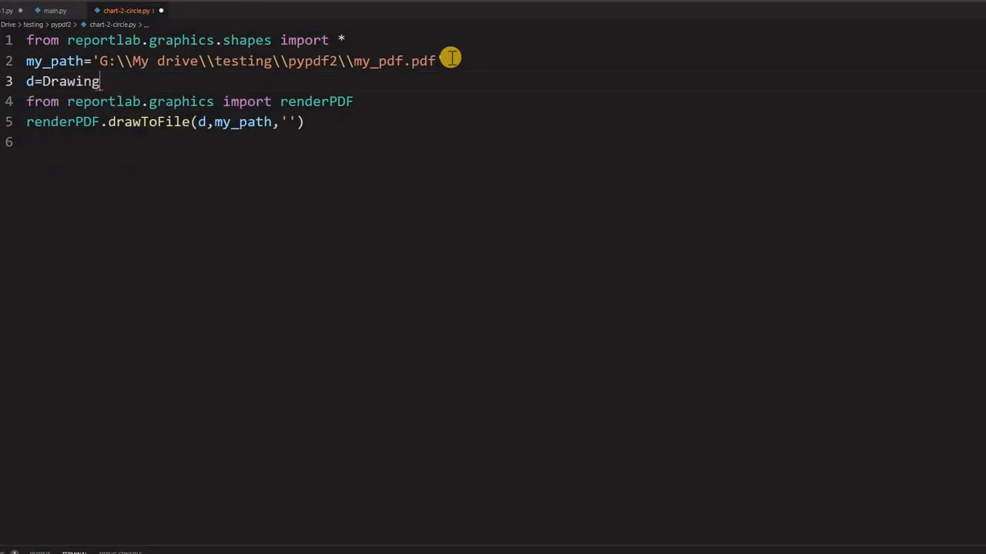
pyautogui.write('()')
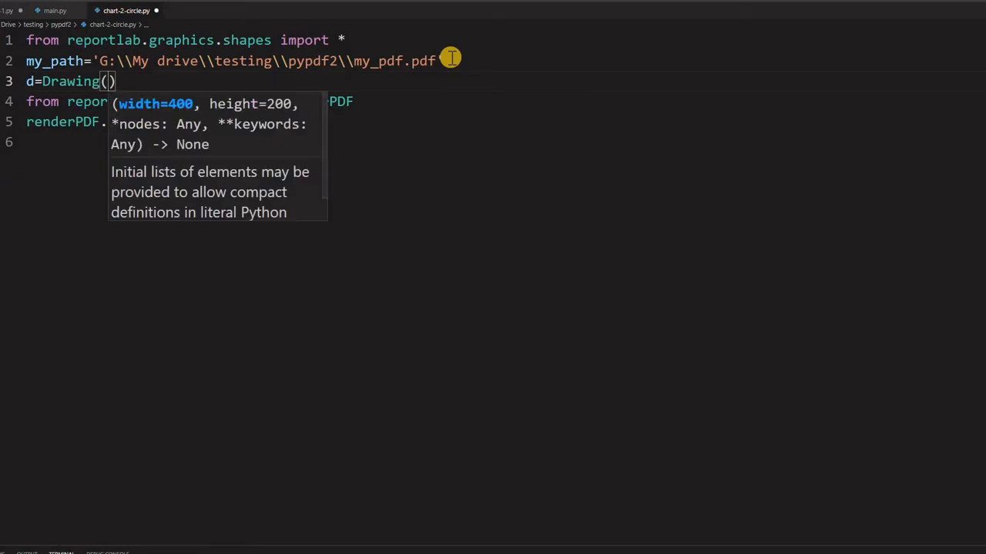
pyautogui.write('1200,')
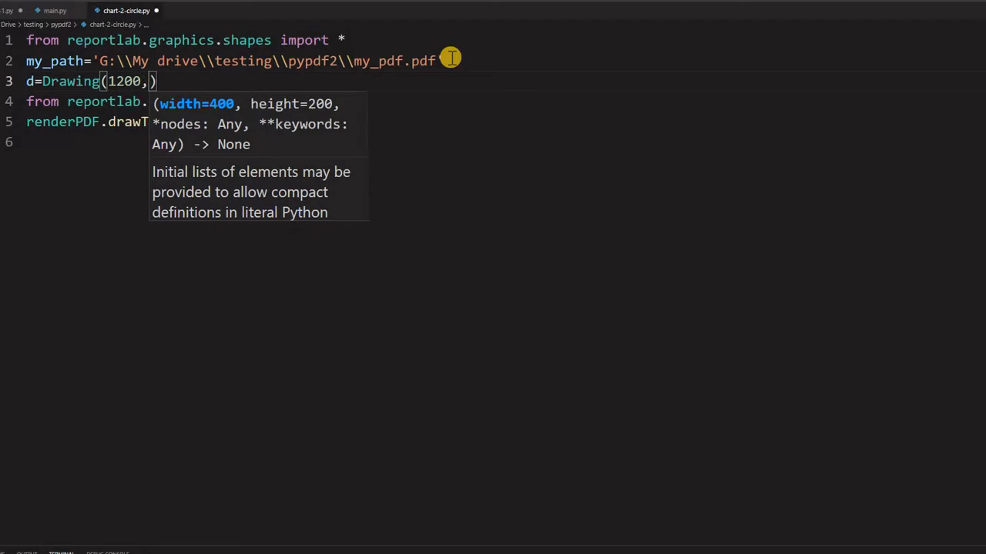
pyautogui.write('1200')
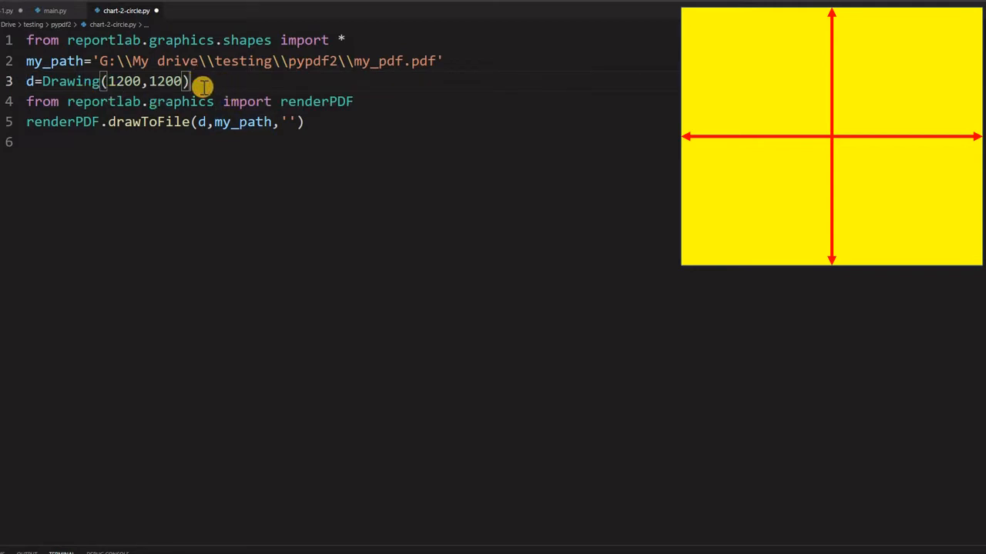
# - Add blank lines below the d=Drawing(1200,1200) definition
pyautogui.press('Enter')
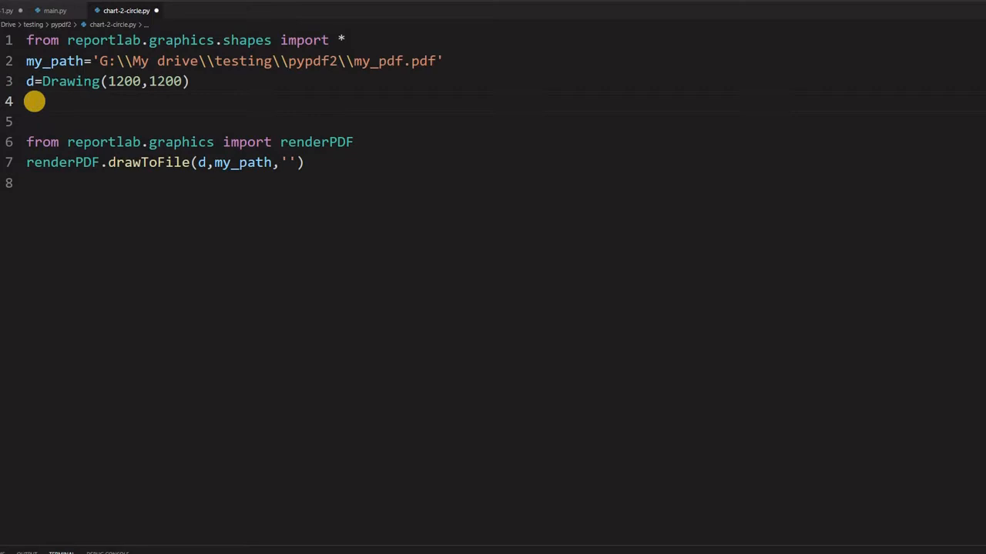
# - Add a Circle centred at 600,600 with radius 580 to drawing d
pyautogui.write('d')
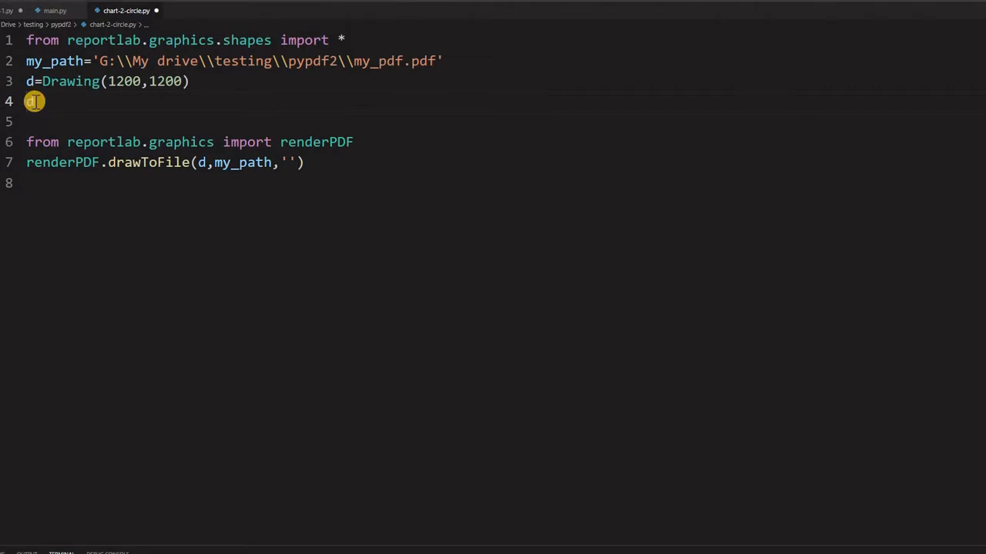
pyautogui.write('.add(')
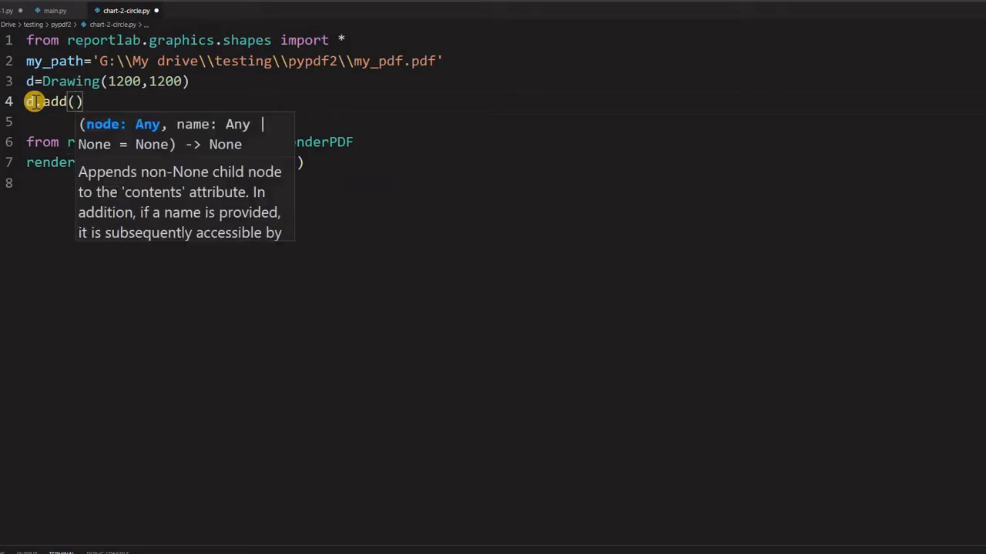
pyautogui.write('Circle(')
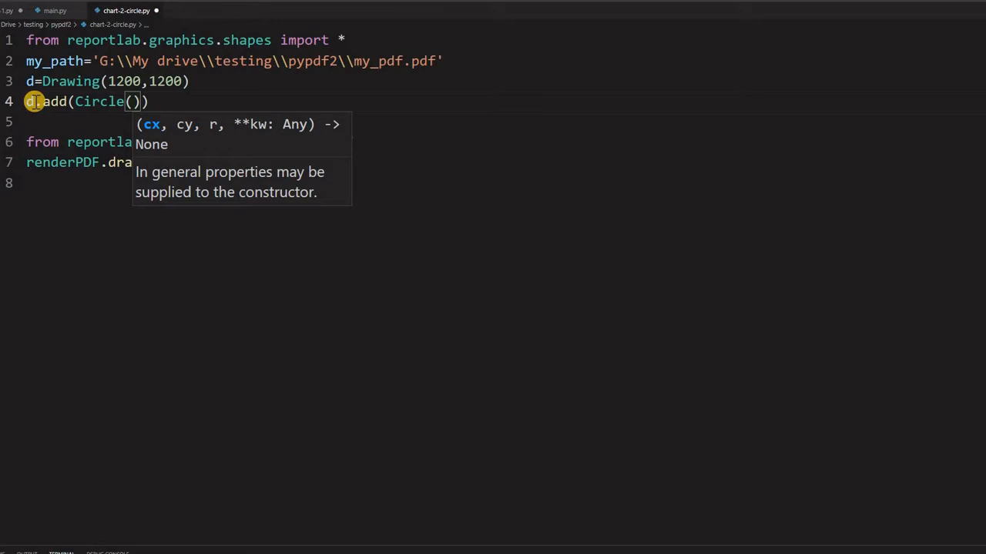
pyautogui.write('600')
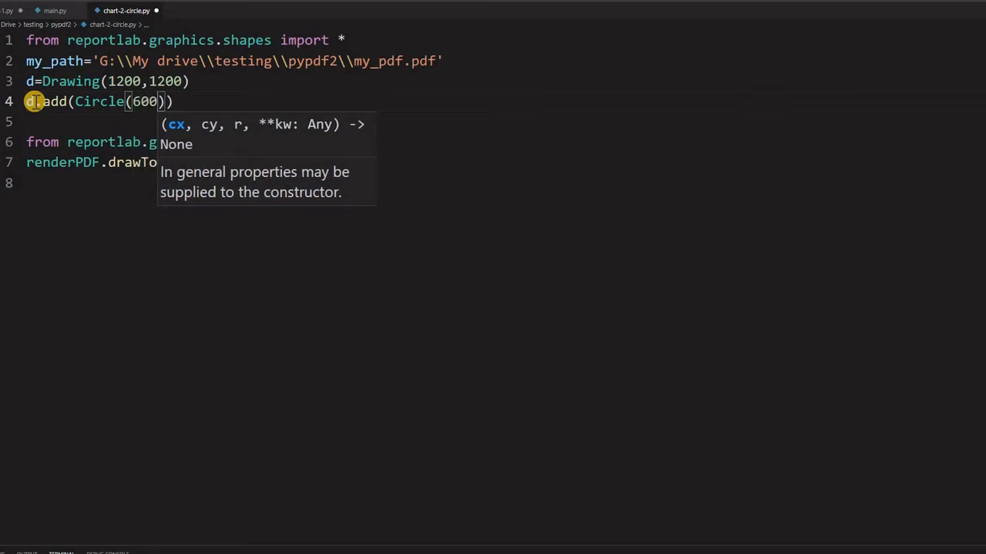
pyautogui.write(',')
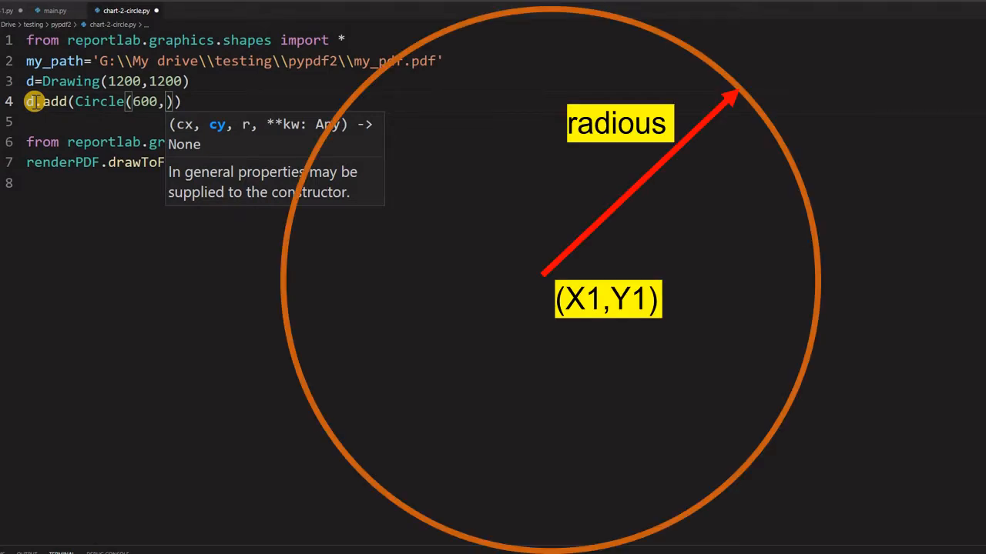
pyautogui.write('600')
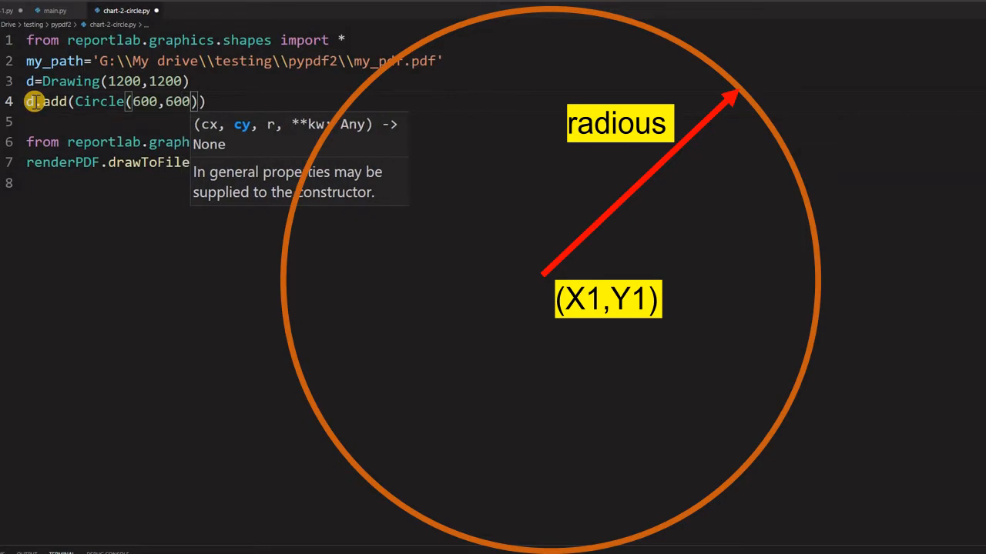
pyautogui.write(',')
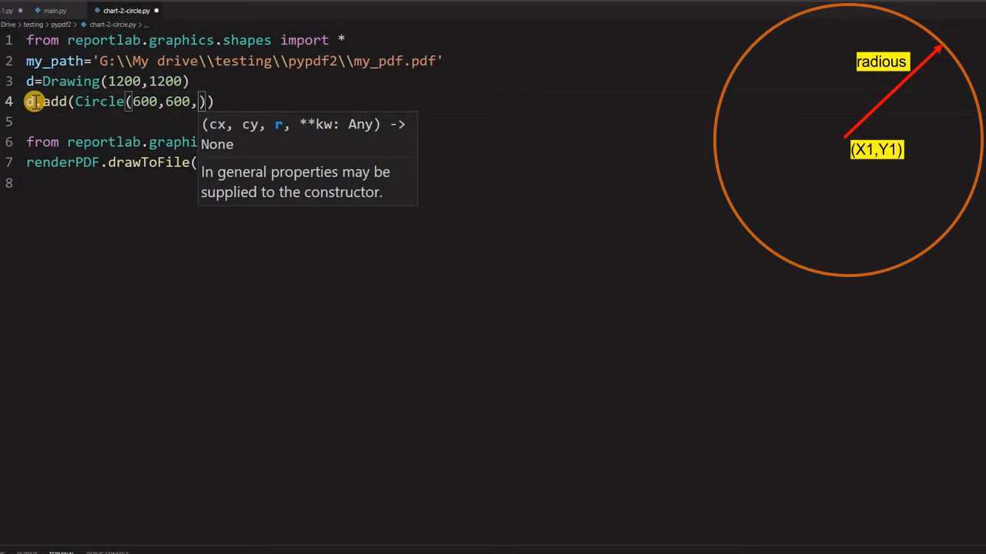
pyautogui.write('580')
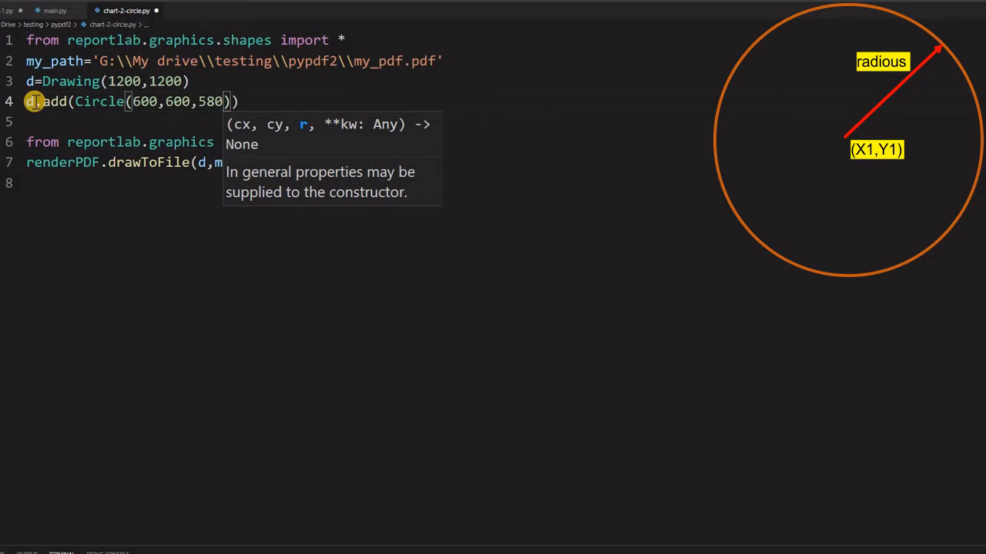
pyautogui.write(',')
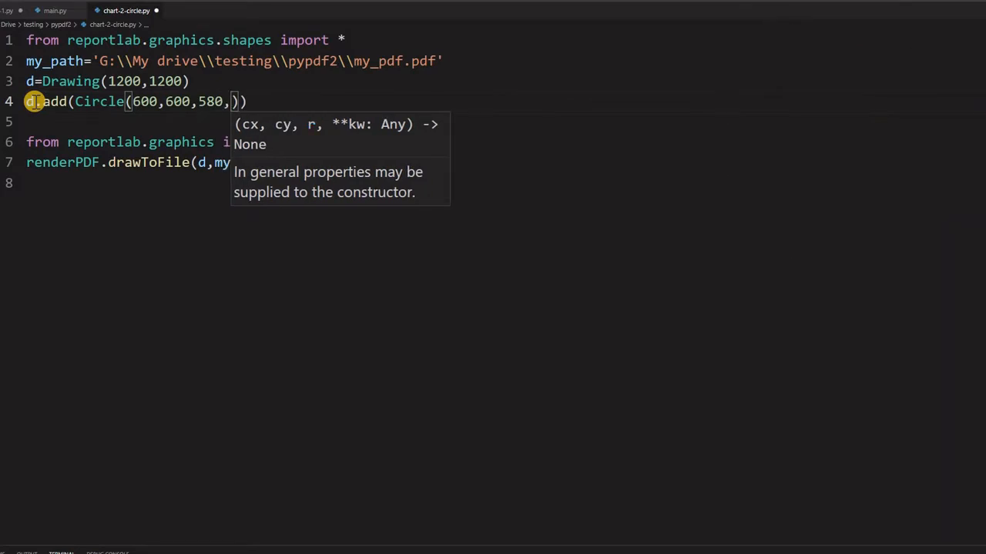
# - Give that circle a red fillColor of [1,0,0]
pyautogui.write('f')
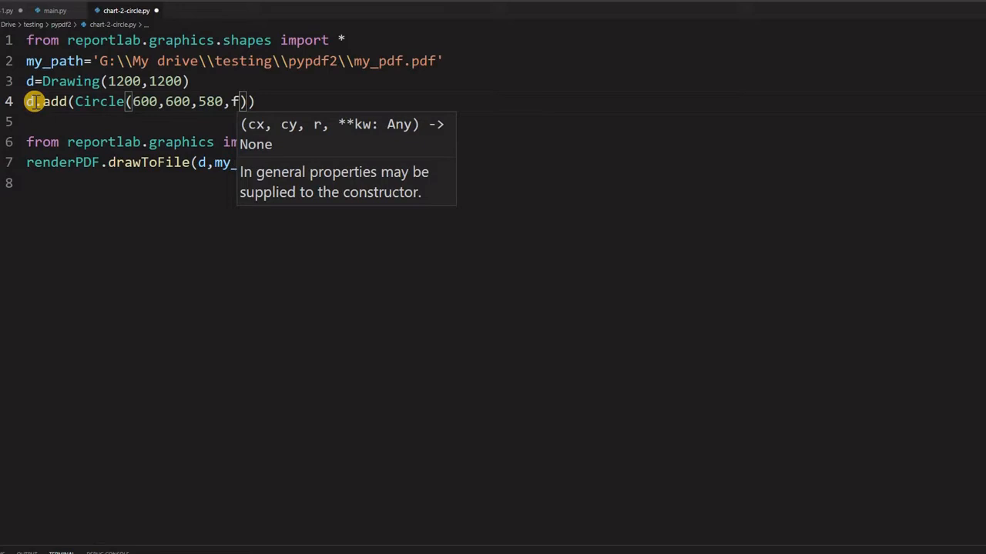
pyautogui.write('ill')
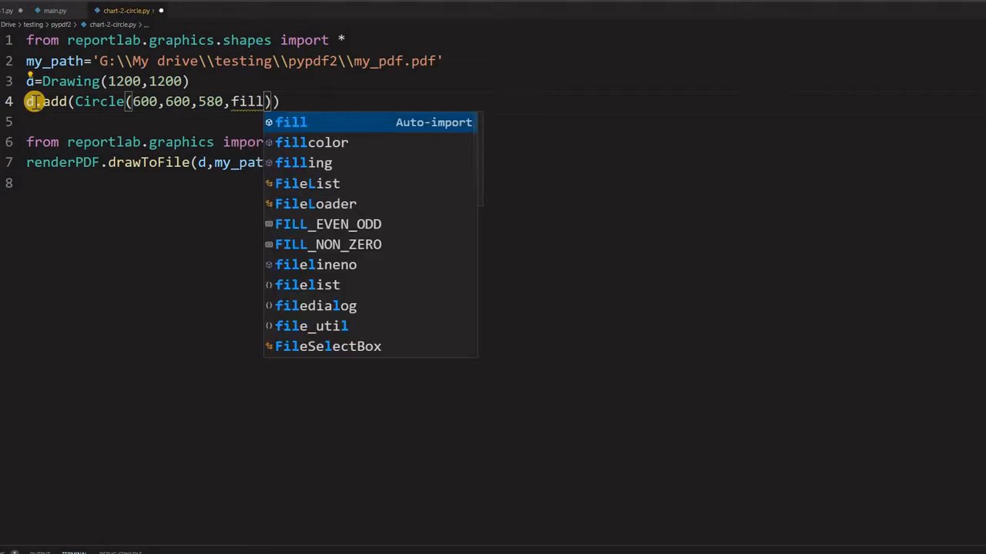
pyautogui.write('Colo')
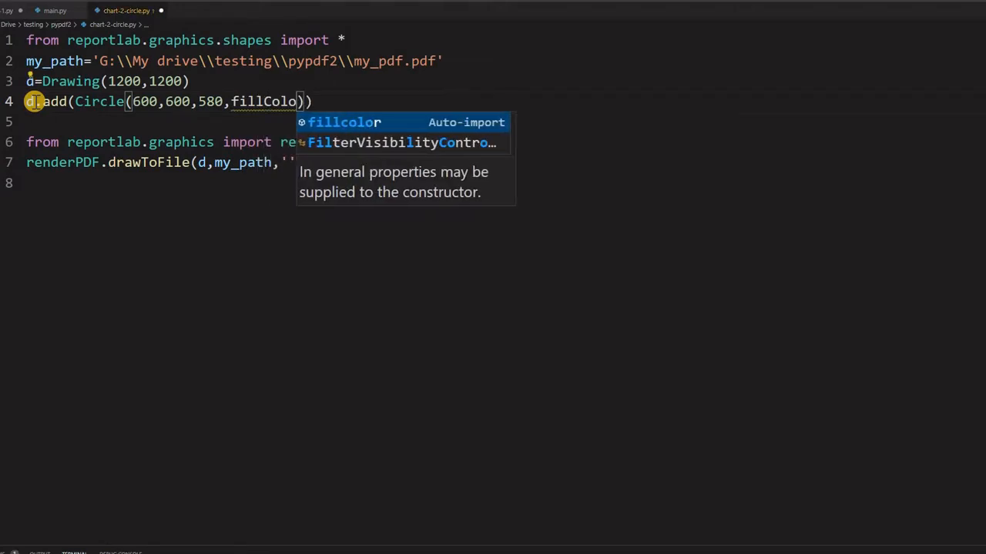
pyautogui.write('r=')
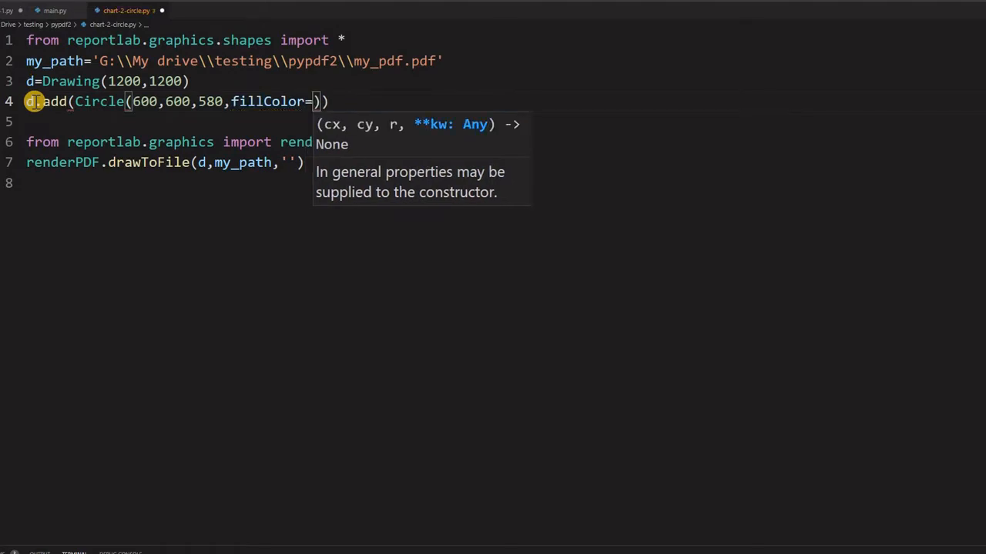
pyautogui.write('[')
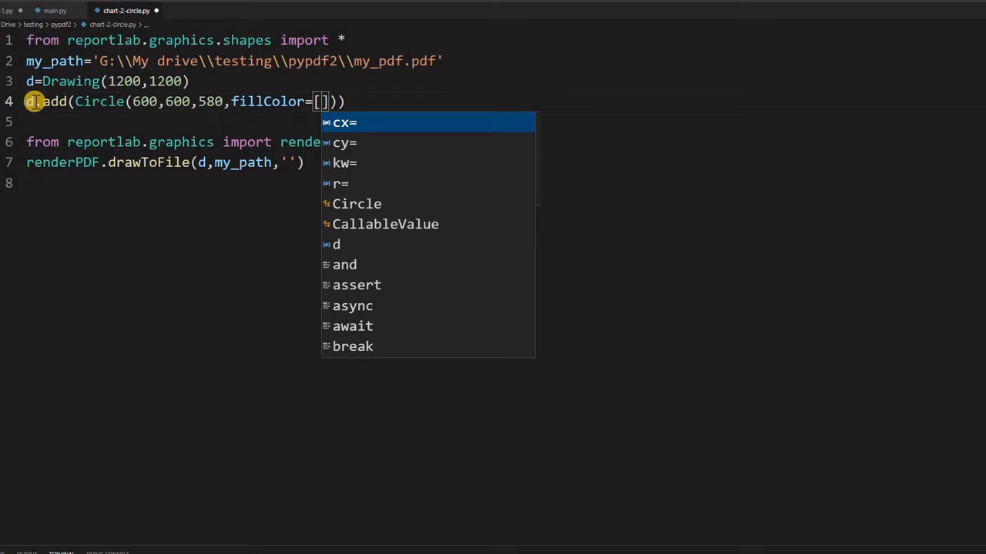
pyautogui.write('1')
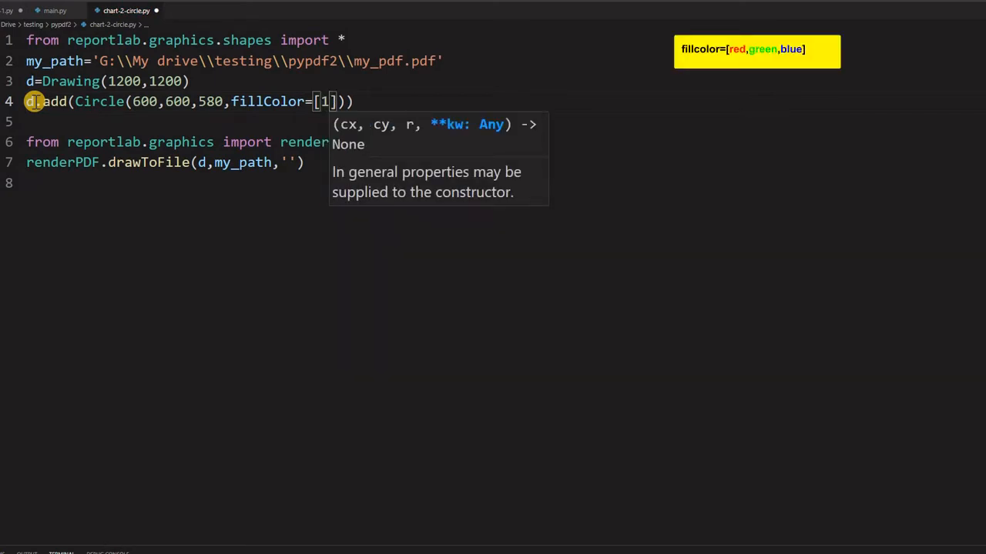
pyautogui.write(',0')
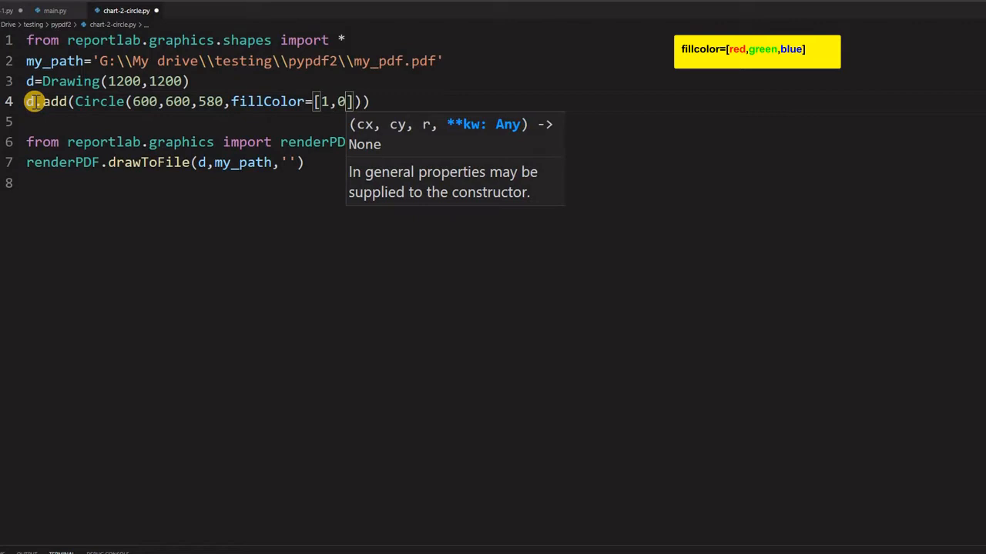
pyautogui.write(',0')
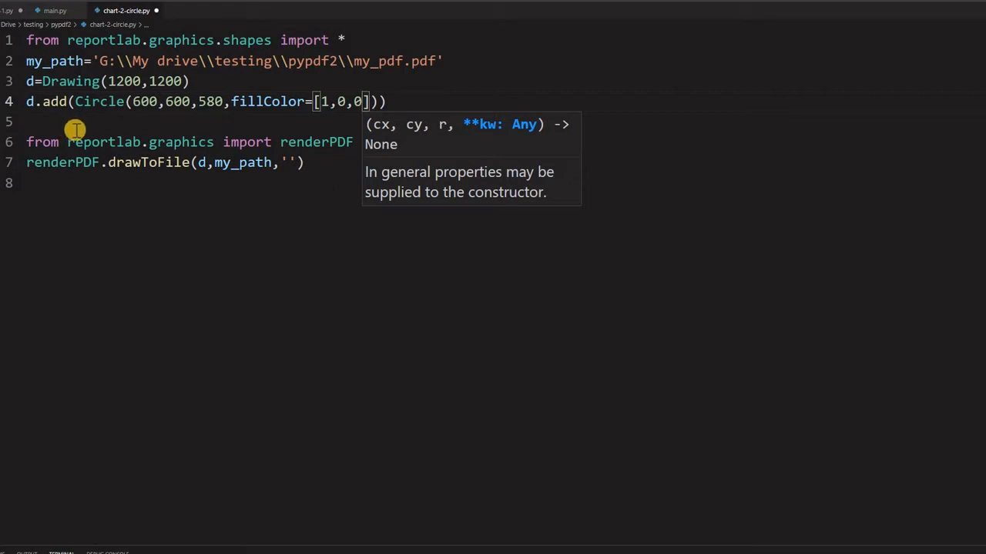
pyautogui.moveTo(532, 123)
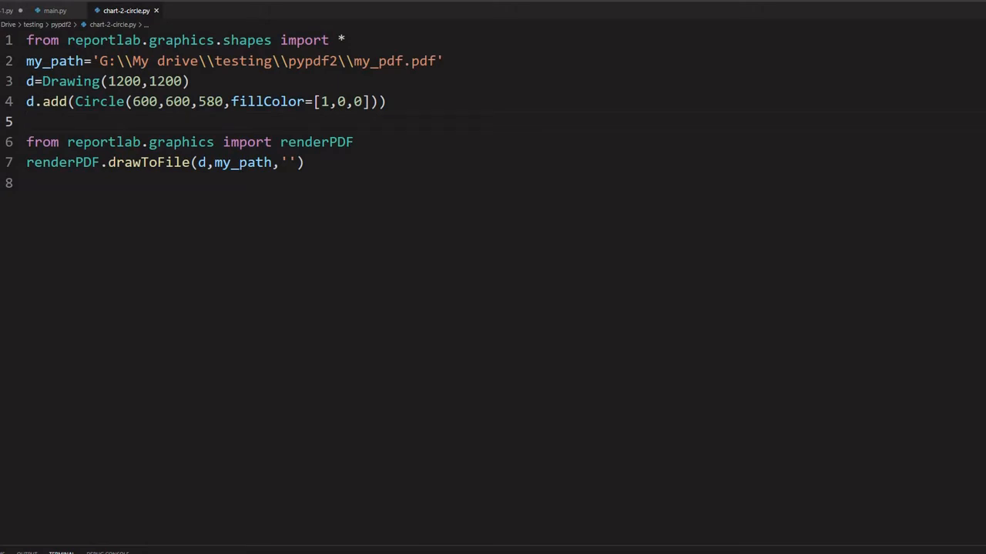
pyautogui.moveTo(567, 214)
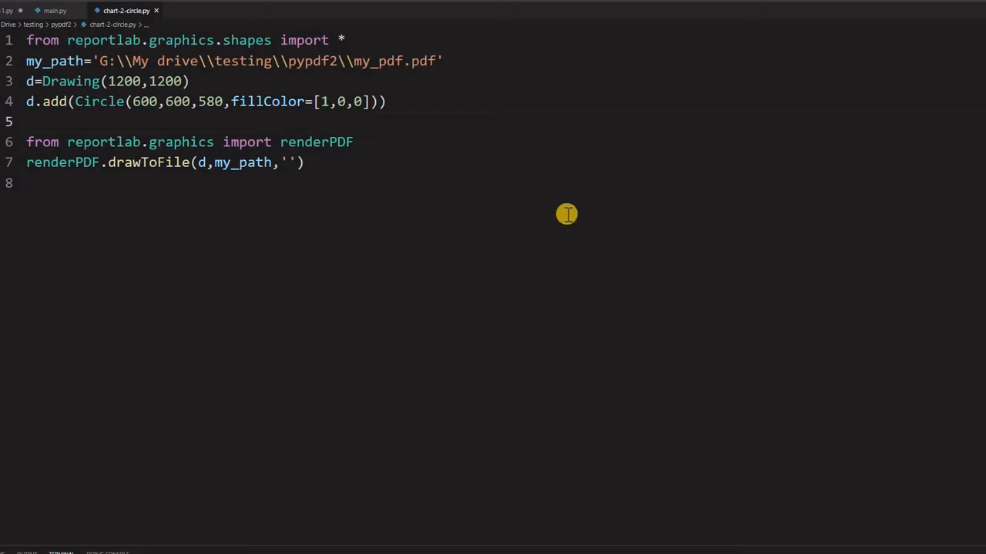
pyautogui.moveTo(604, 360)
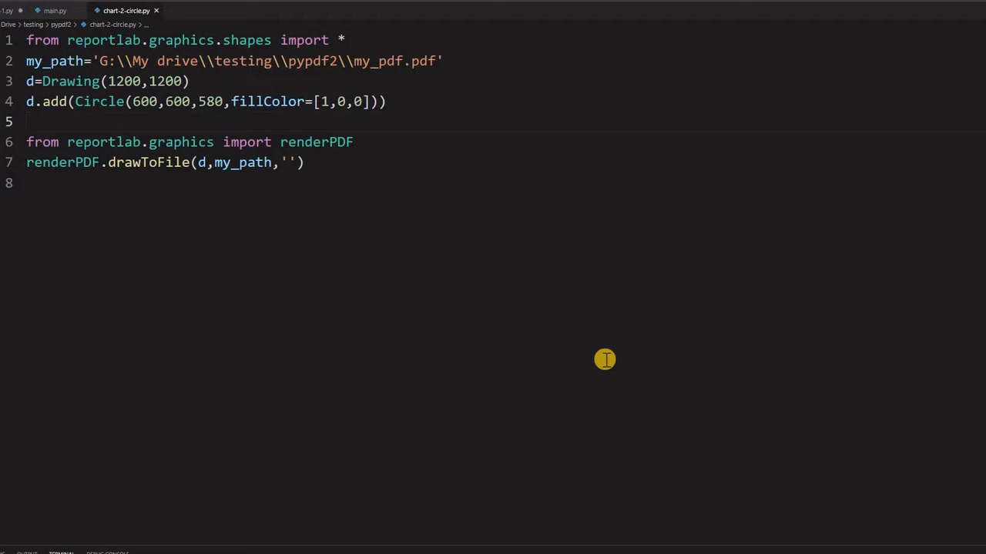
pyautogui.moveTo(604, 358)
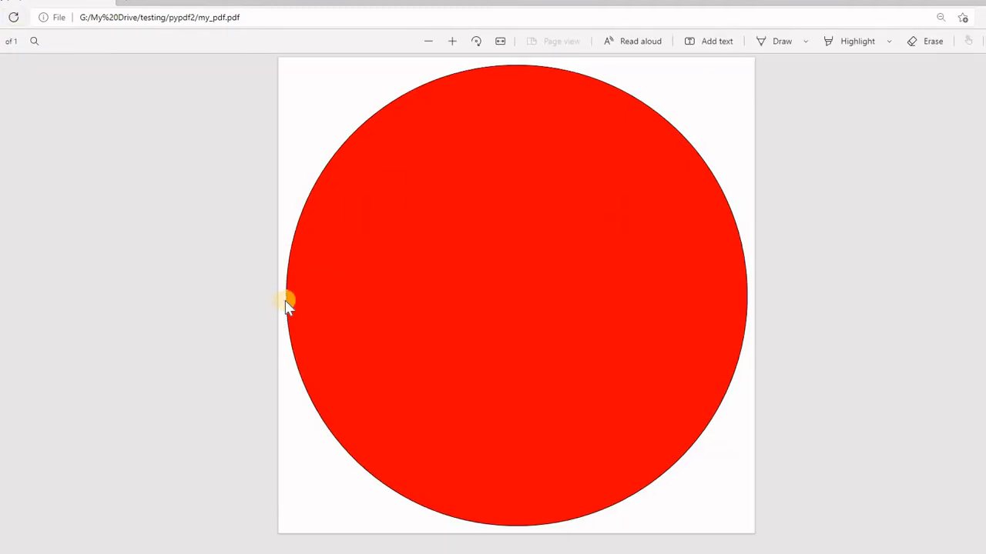
pyautogui.moveTo(516, 91)
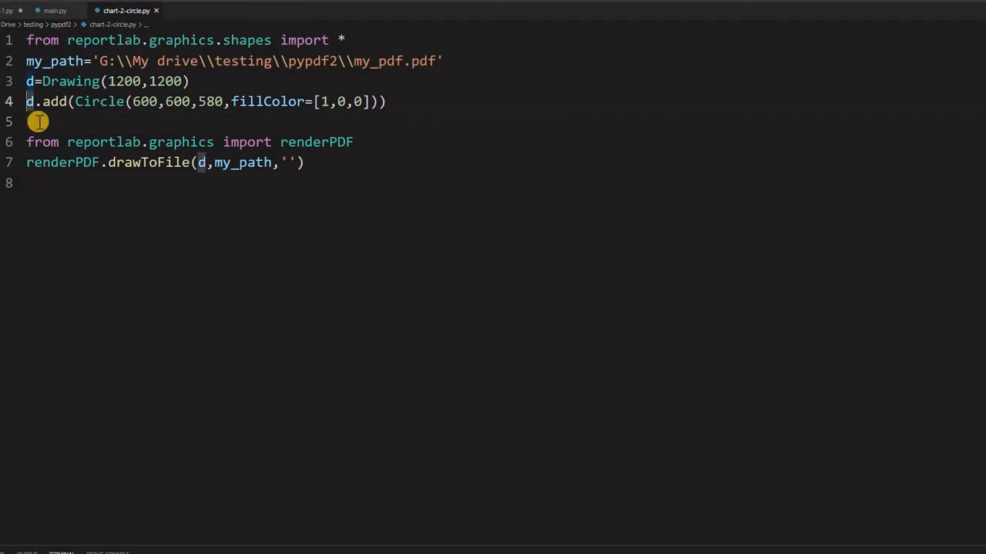
# - Duplicate the circle line, add rd=20 and set the second circle's radius to 600-rd
pyautogui.tripleClick(208, 102)
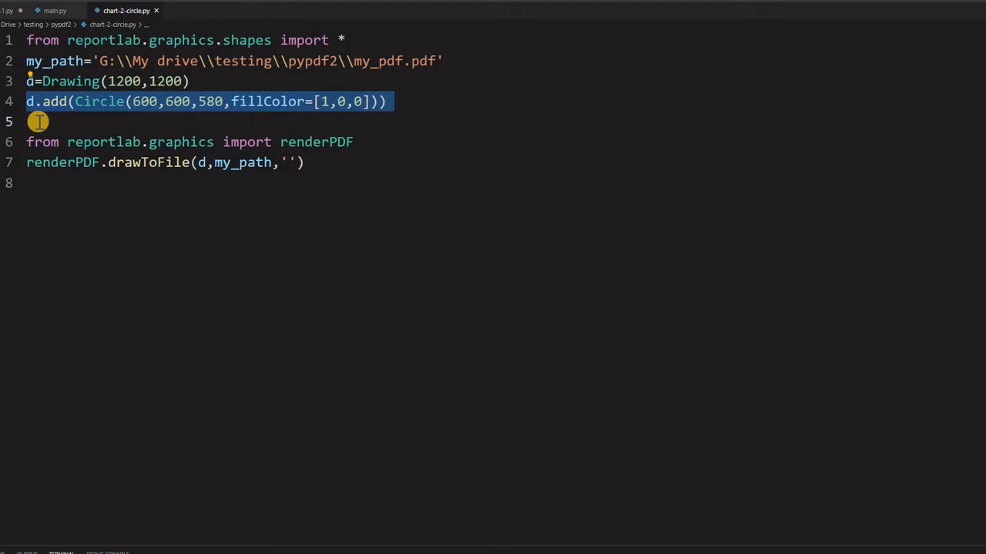
pyautogui.click(38, 120)
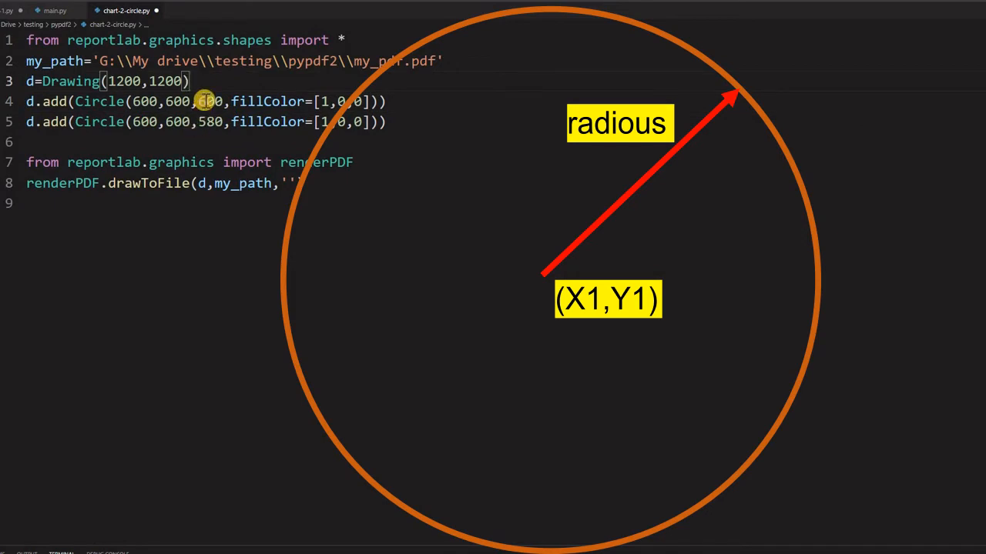
pyautogui.write('rd=20')
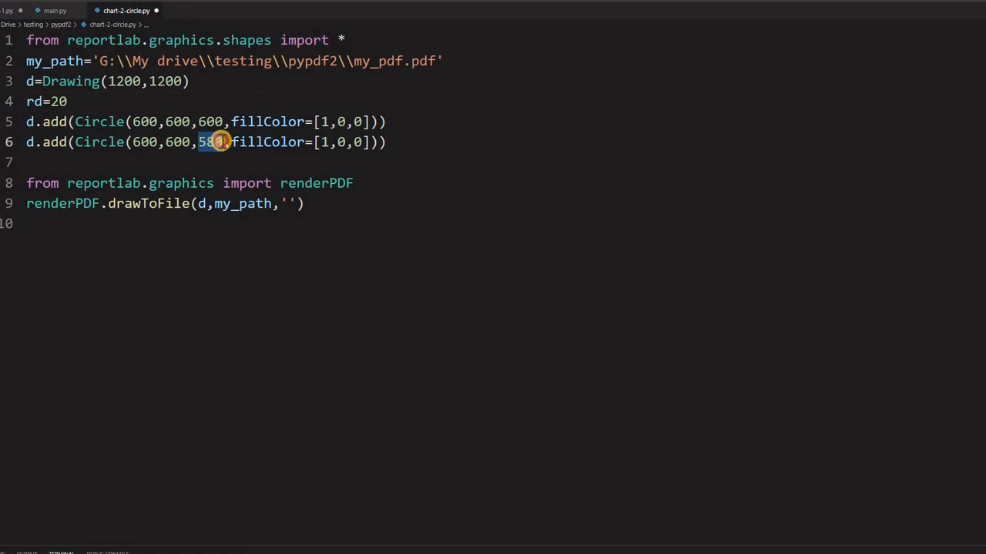
pyautogui.press('Backspace')
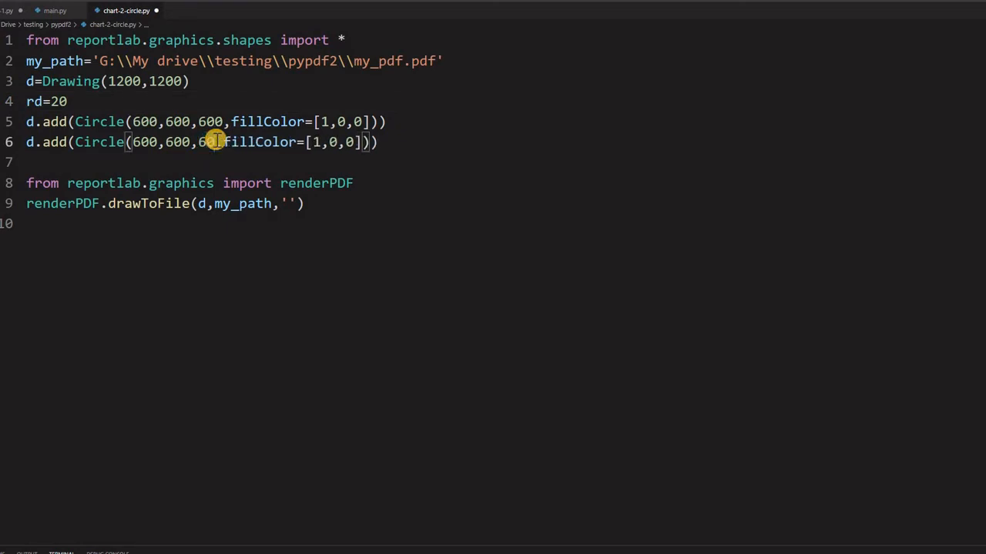
pyautogui.write('-rd')
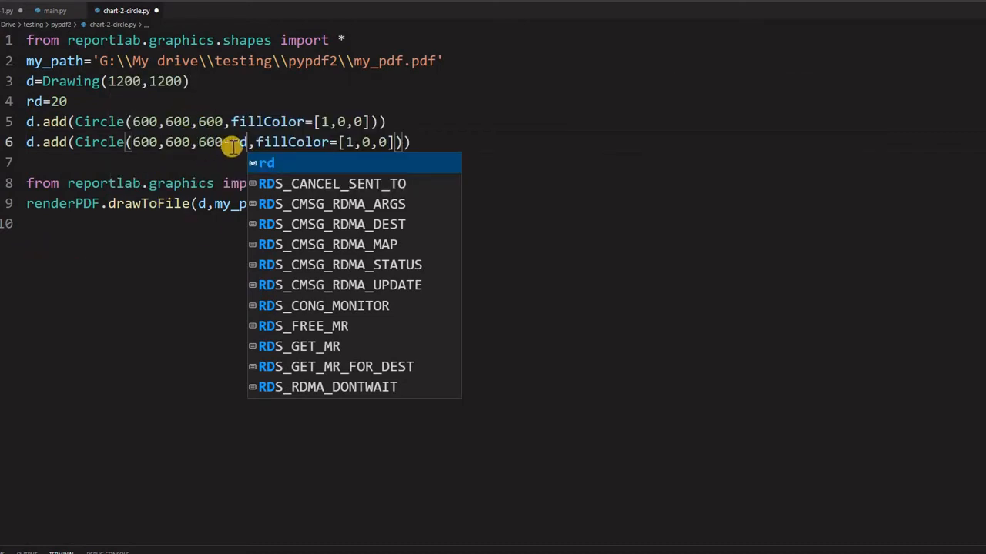
pyautogui.write('-rd')
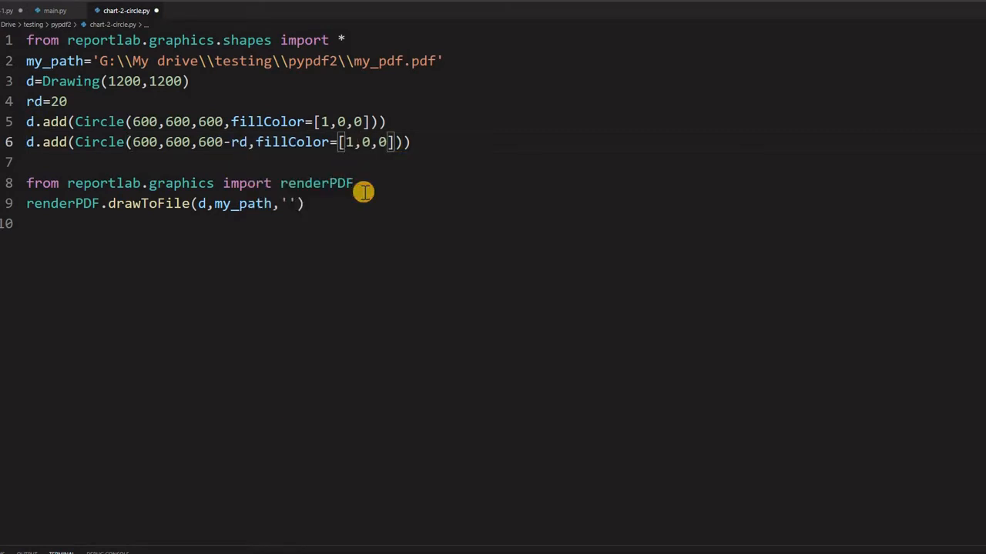
# - Change the second circle's fillColor to green [0,1,0]
pyautogui.press('Backspace')
pyautogui.write('0')
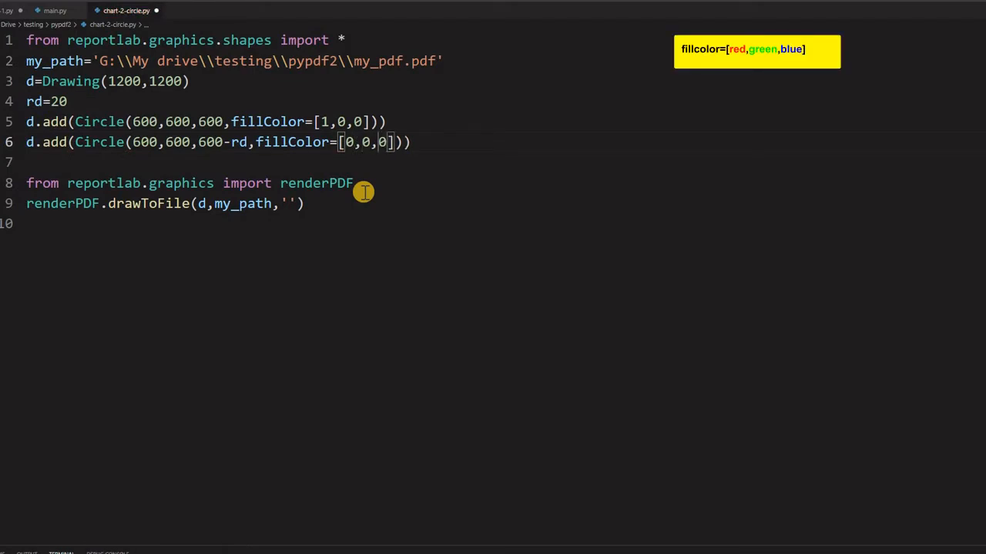
pyautogui.press('Backspace')
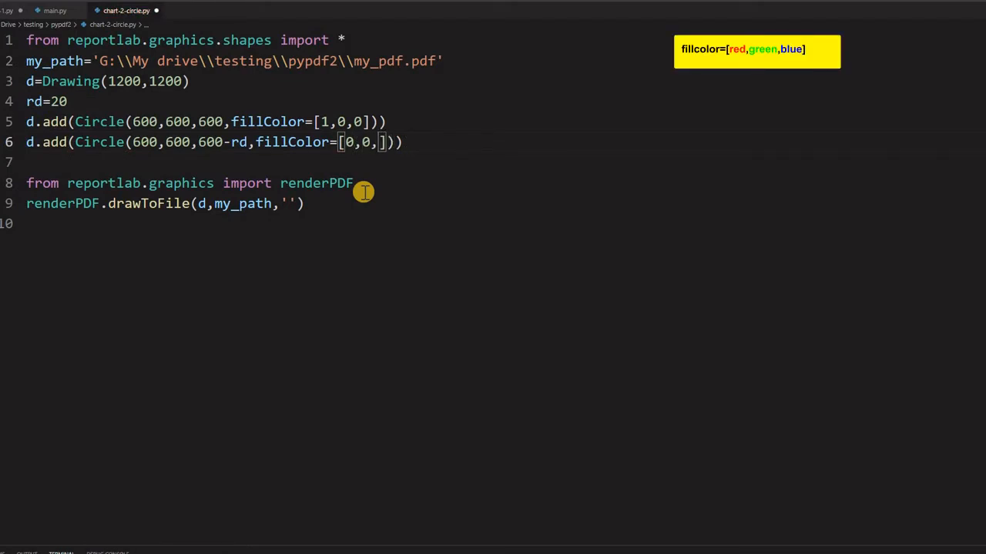
pyautogui.press('Backspace')
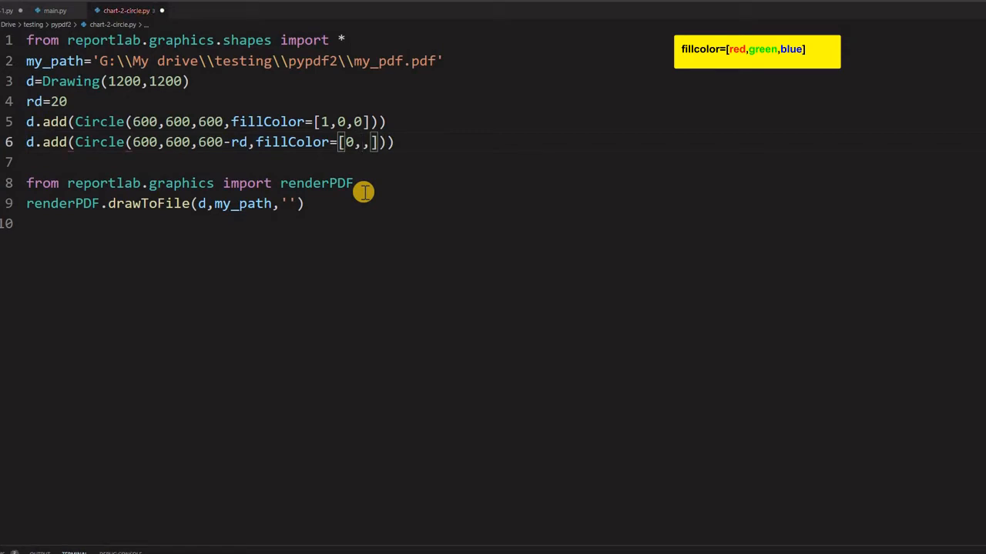
pyautogui.write('1')
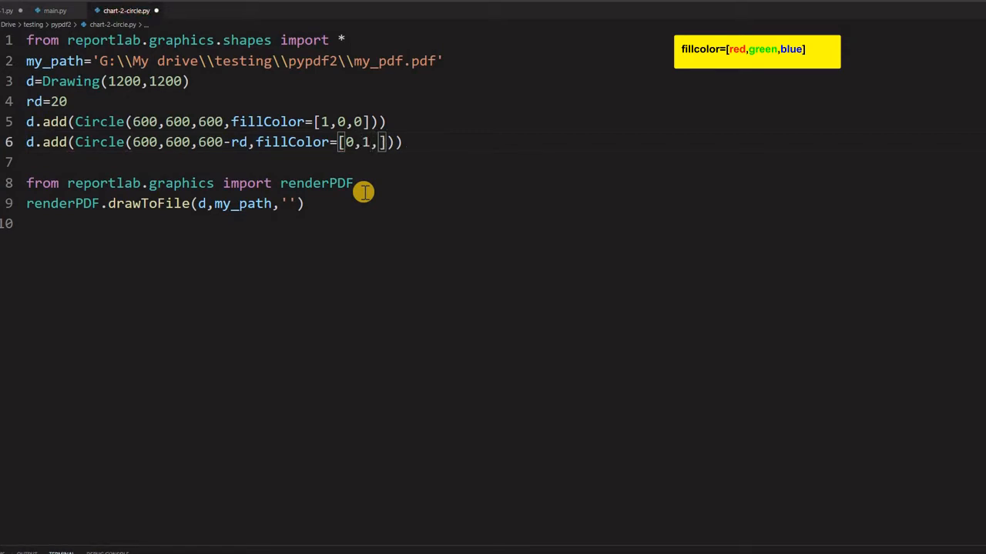
pyautogui.write('0')
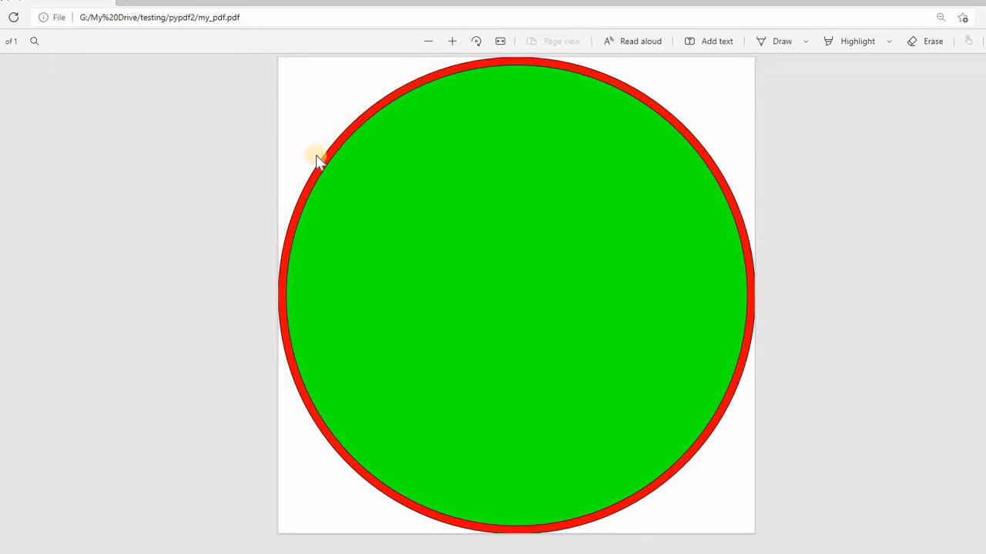
pyautogui.moveTo(600, 408)
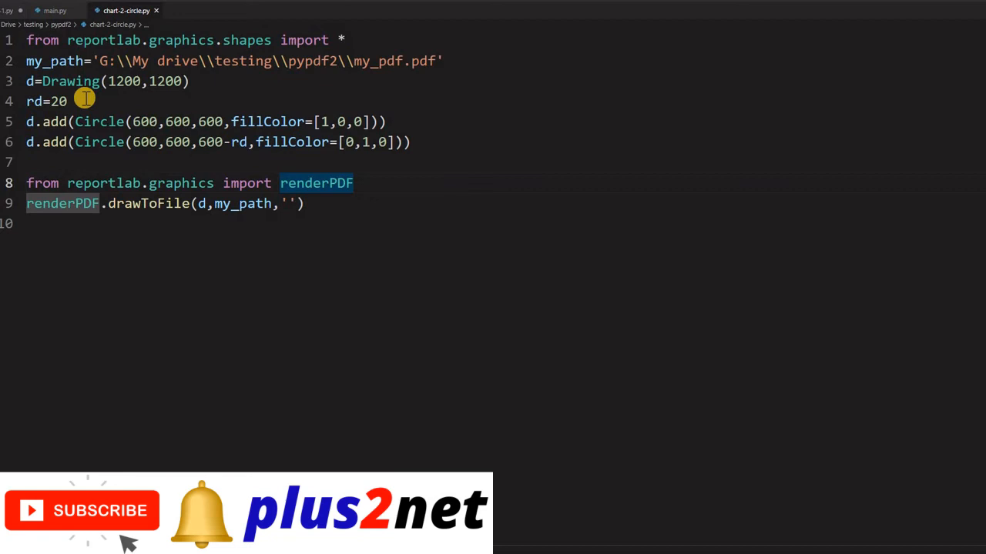
# - Replace rd=20 with a loop 'for rd in range(0,600,20):'
pyautogui.doubleClick(46, 102)
pyautogui.write('f')
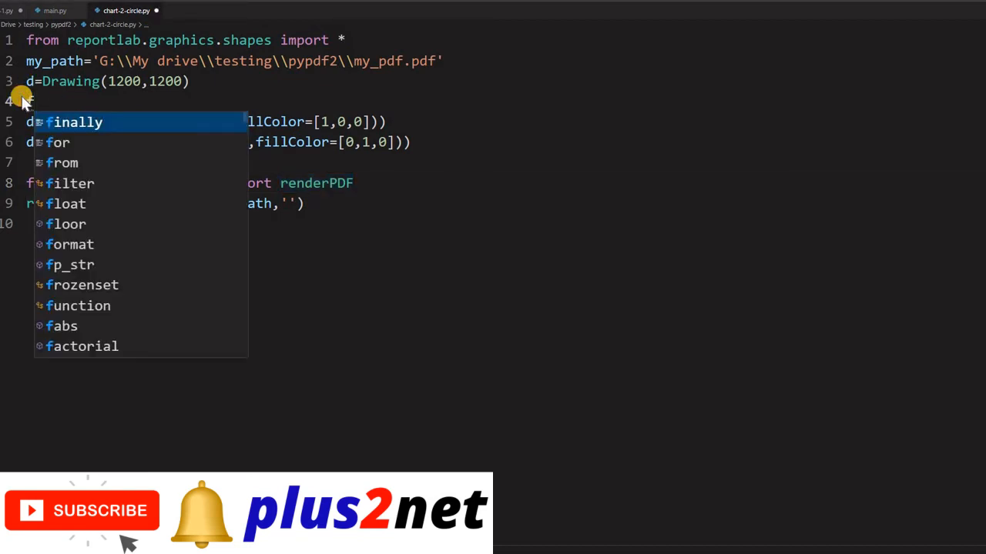
pyautogui.write('or rd in')
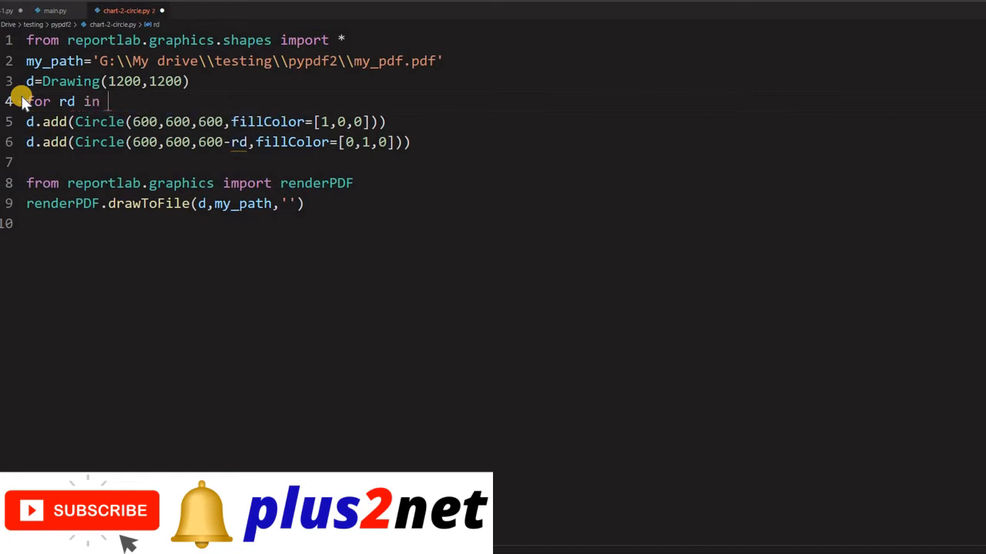
pyautogui.write('range(0,600')
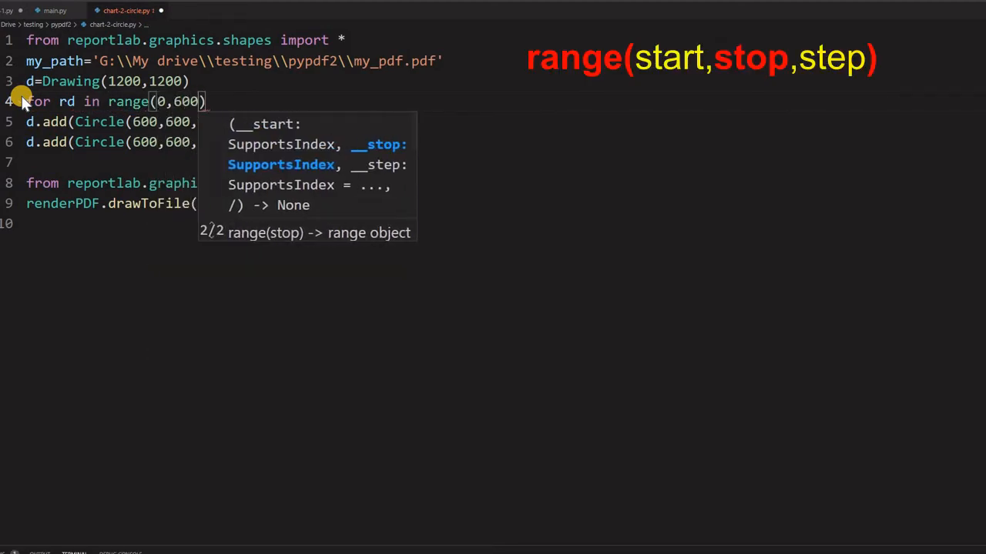
pyautogui.write(',20')
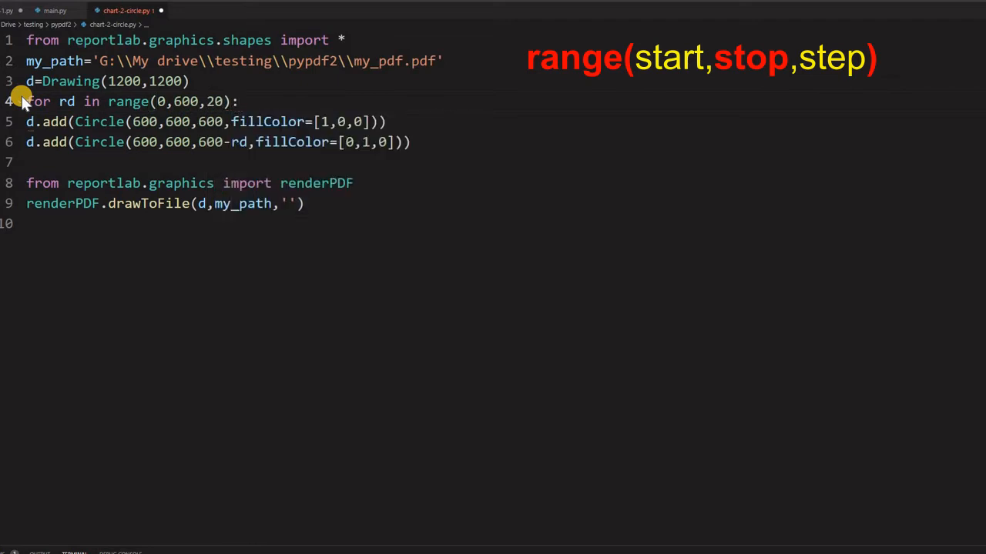
pyautogui.press('enter')
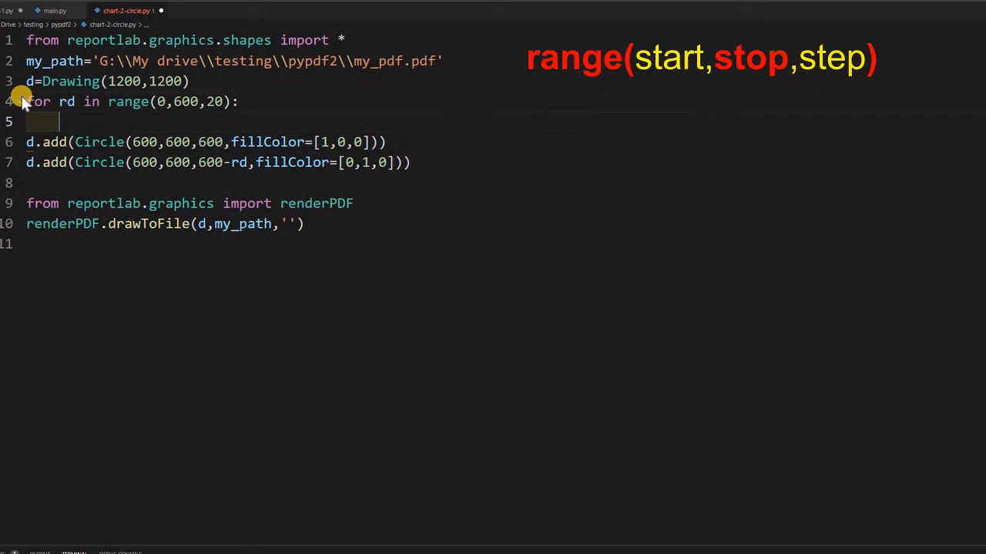
# - Inside the loop add if(rd%40==0): for the red circle and an else branch
pyautogui.write('if(r)')
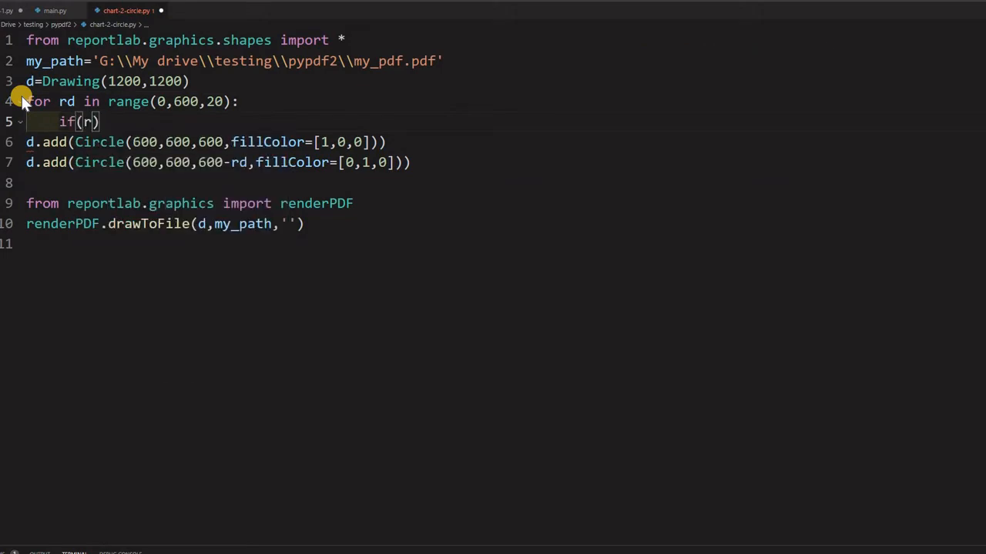
pyautogui.write('d%')
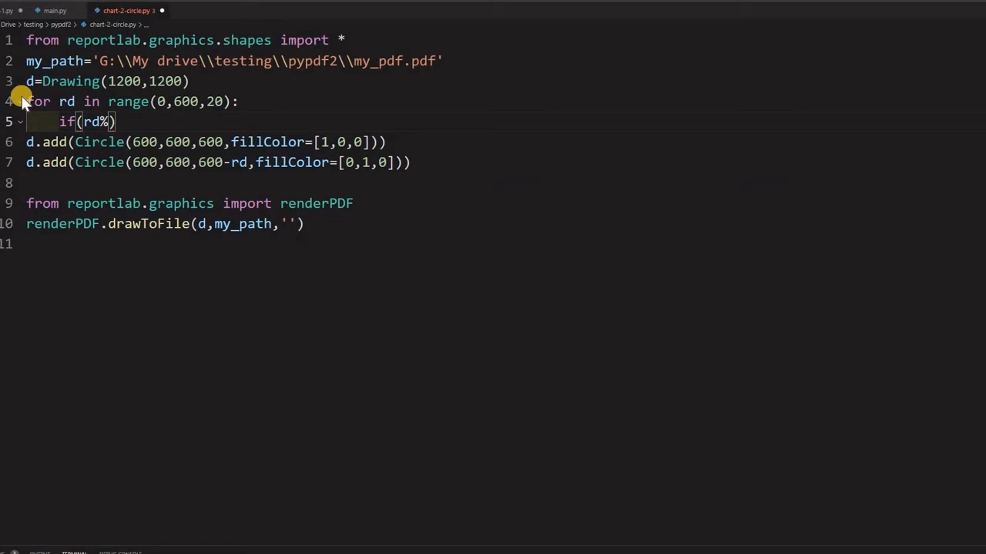
pyautogui.write('40==')
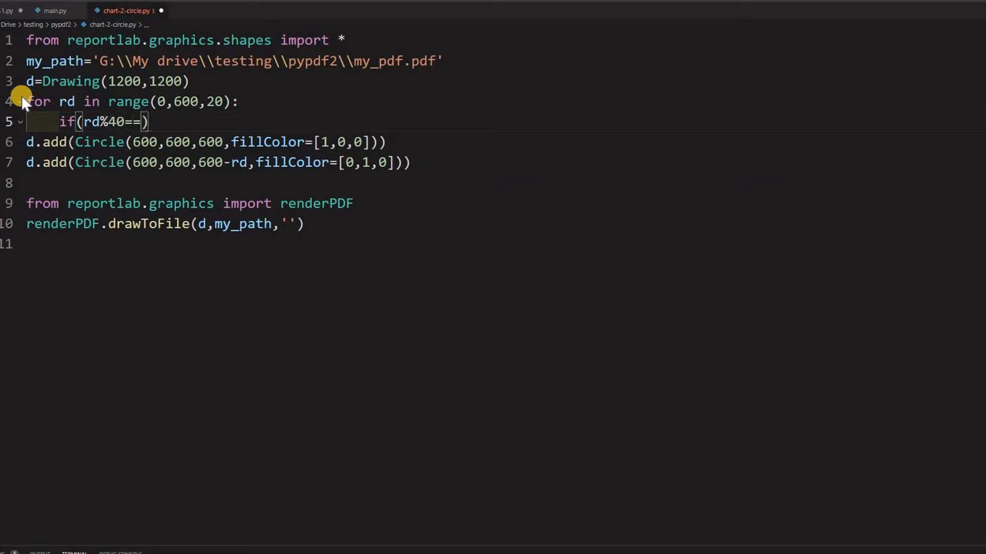
pyautogui.write('0')
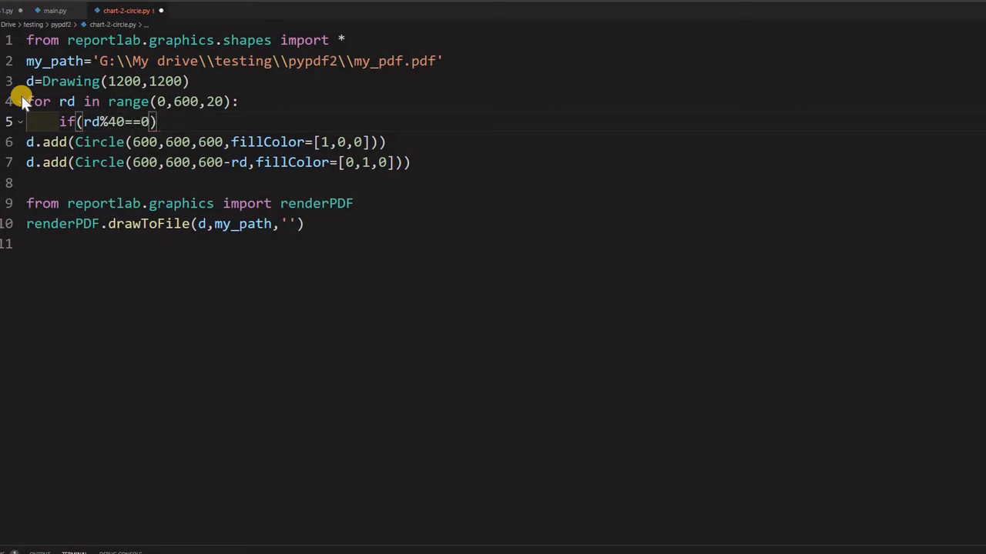
pyautogui.write(':')
pyautogui.press('enter')
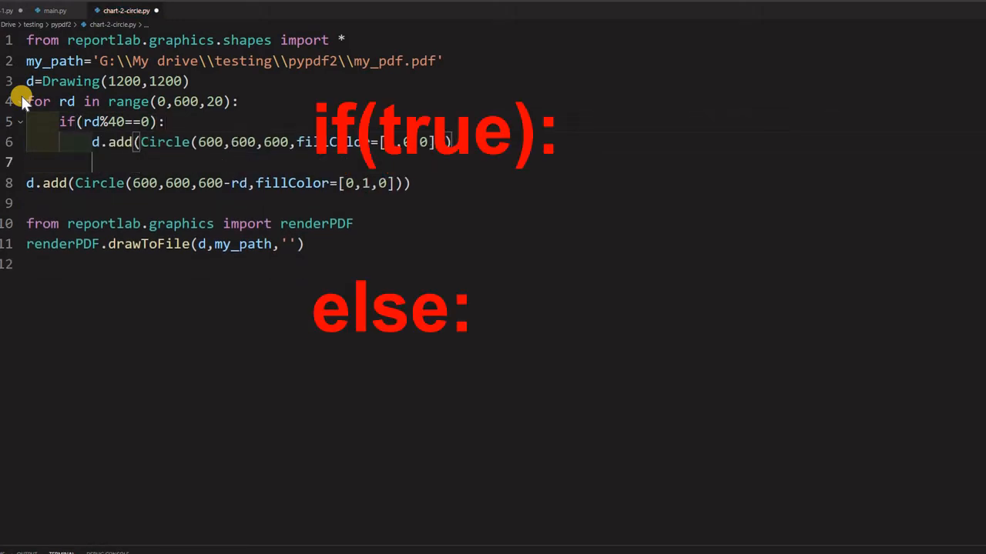
pyautogui.write('else:')
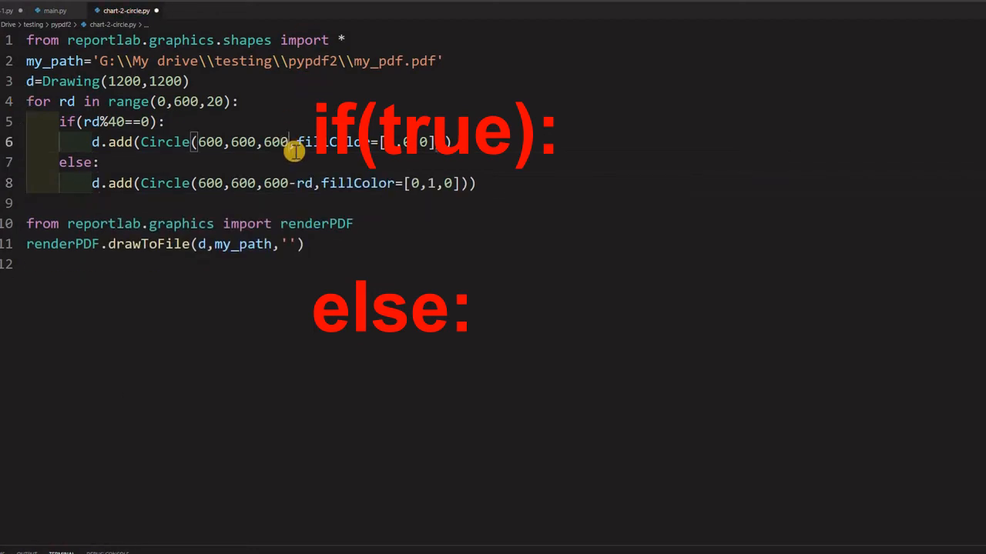
# - Set the red circle's radius to 600-rd and complete the rd%40==0 condition
pyautogui.write('rd')
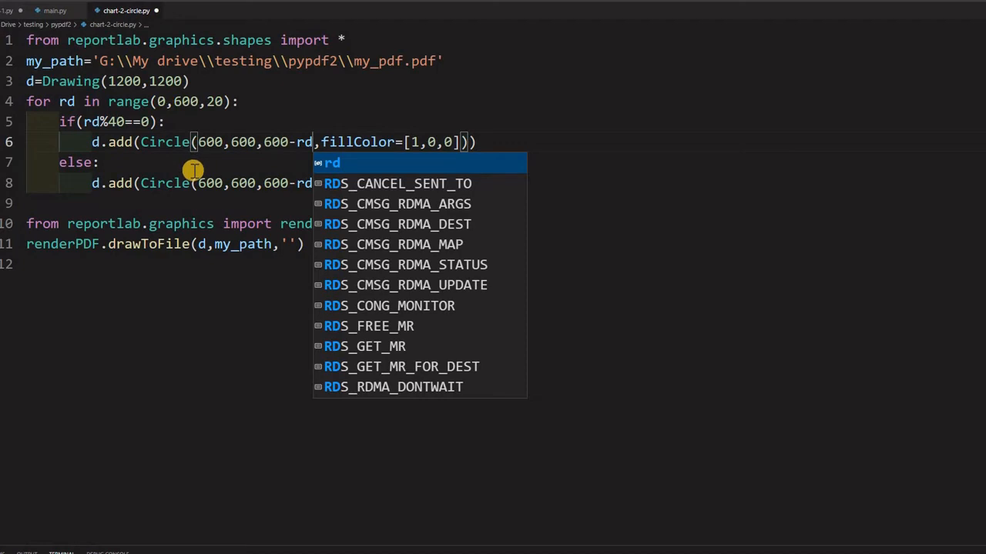
pyautogui.moveTo(114, 141)
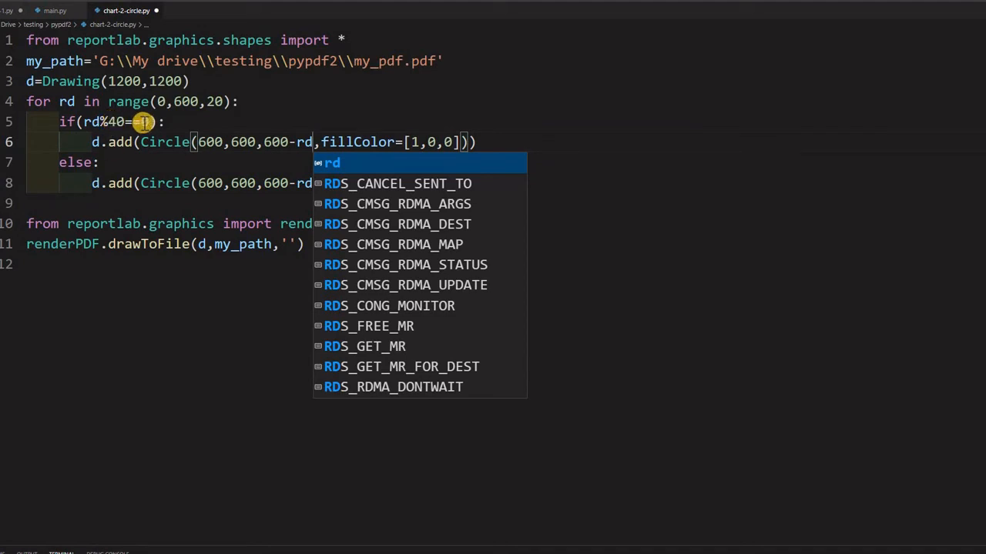
pyautogui.write('=0')
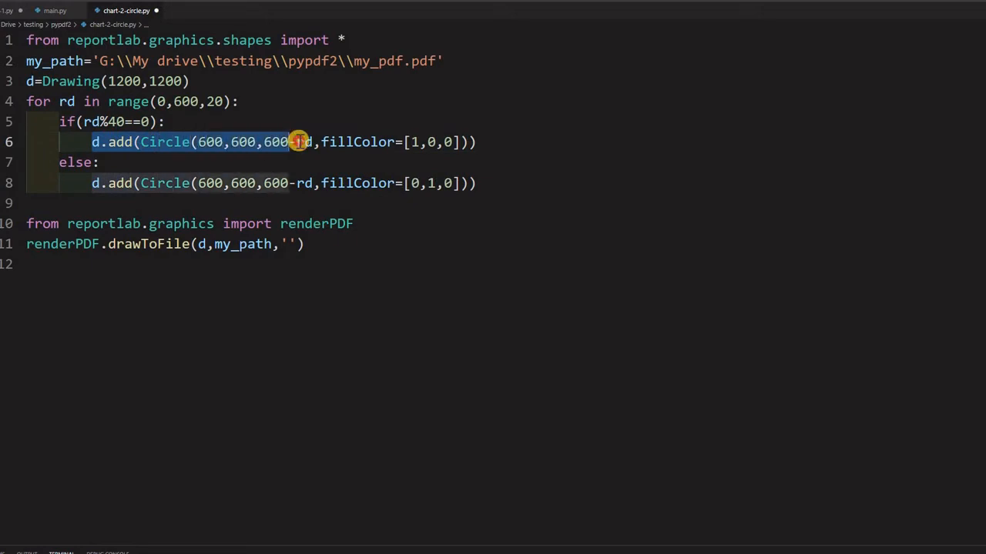
pyautogui.moveTo(93, 182)
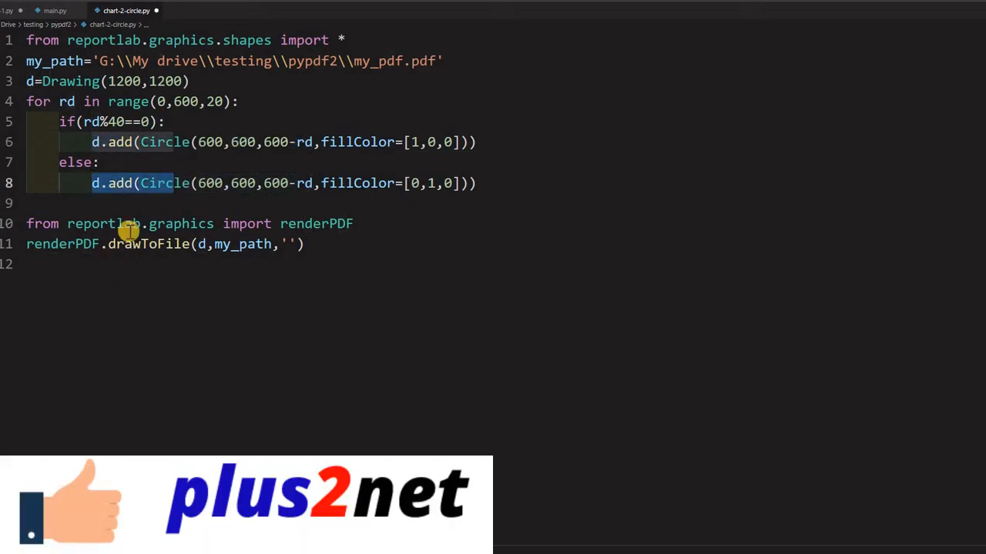
pyautogui.moveTo(246, 335)
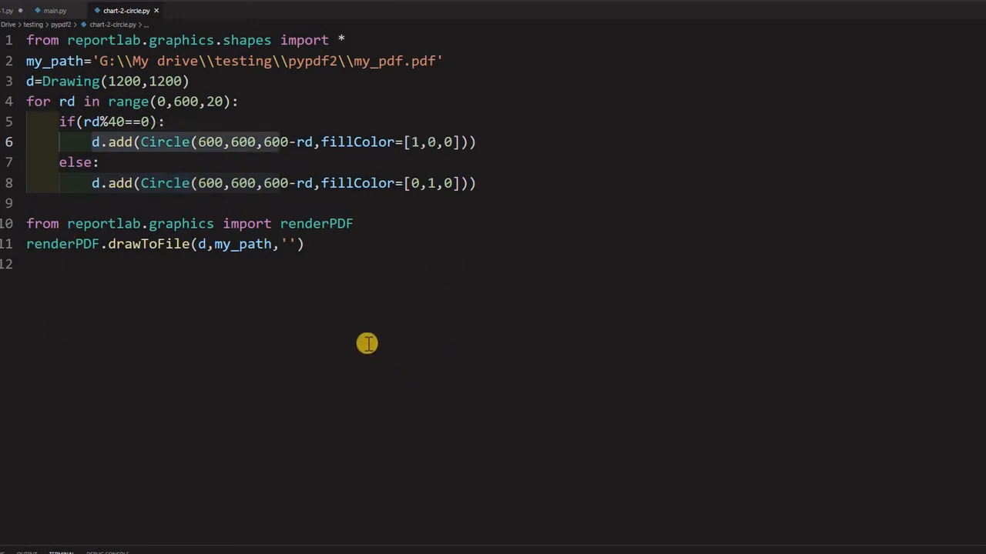
# - Add 'import random' after the Drawing line and r=random.random() at the top of the loop
pyautogui.click(191, 80)
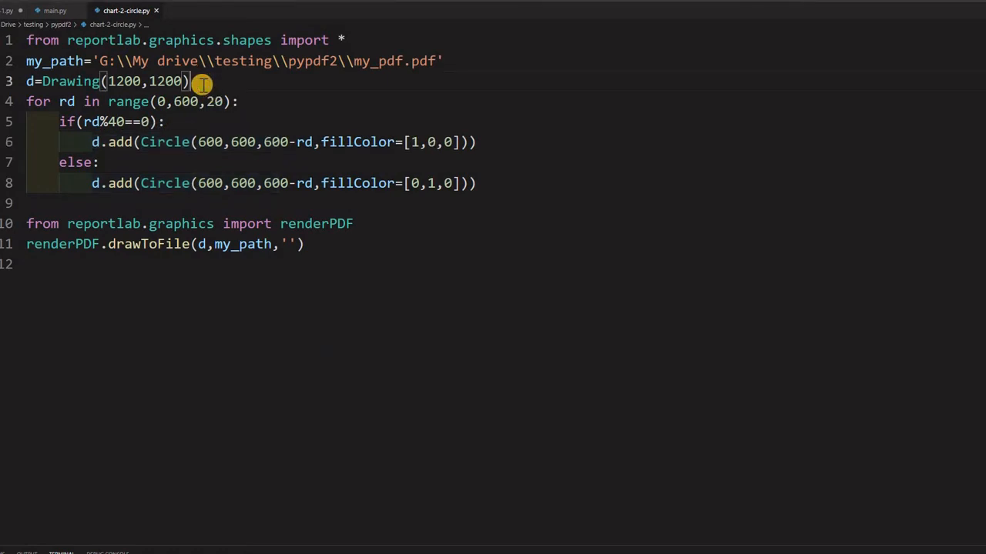
pyautogui.press('Enter')
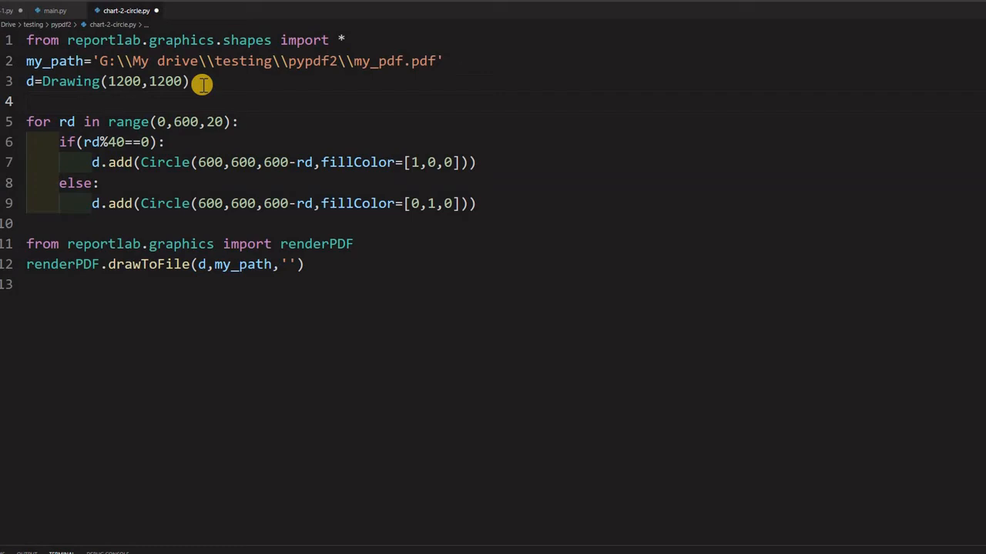
pyautogui.write('import rand')
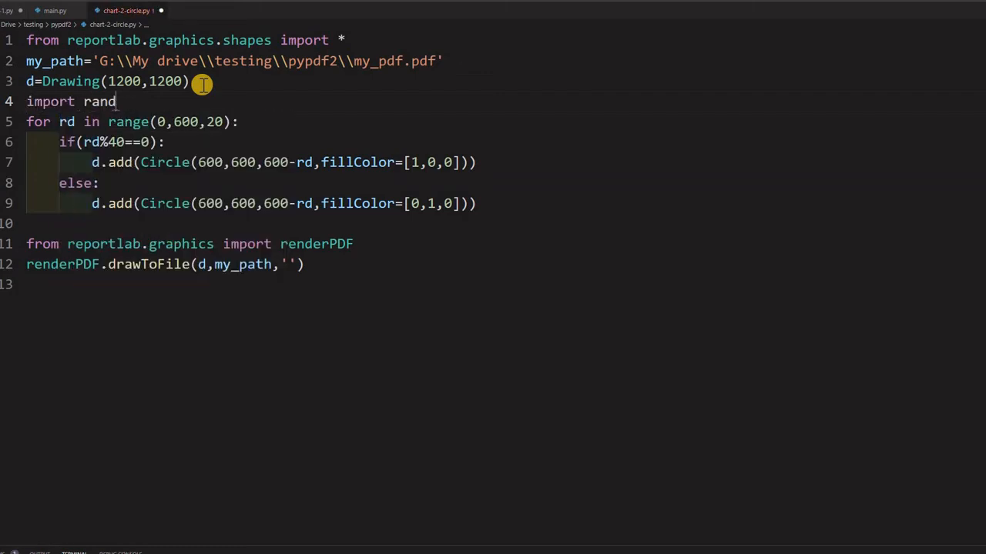
pyautogui.write('om')
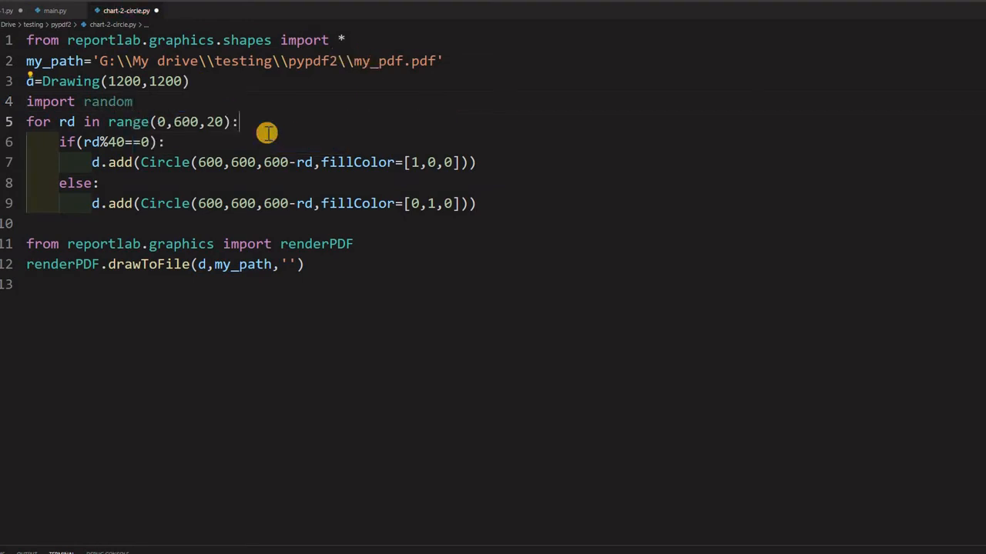
pyautogui.press('Enter')
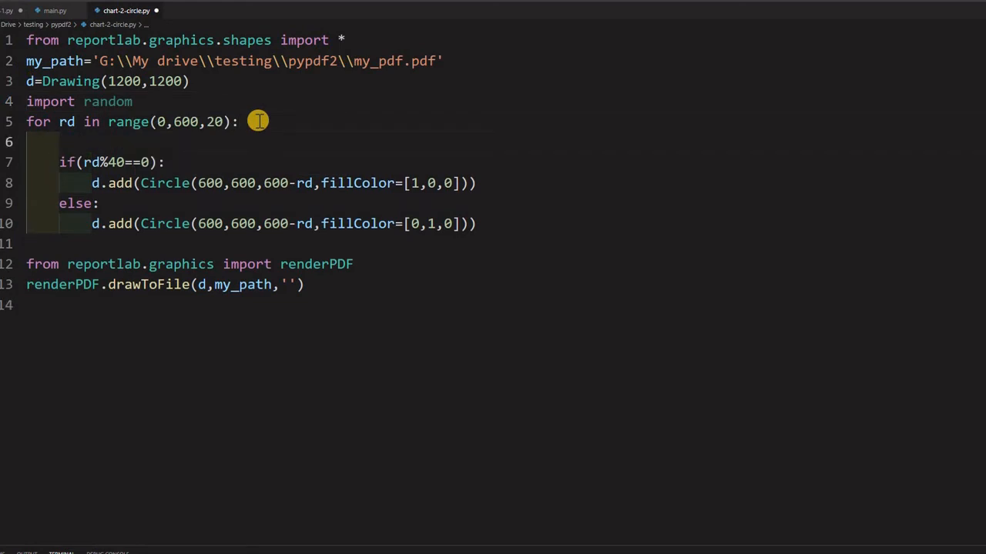
pyautogui.write('r')
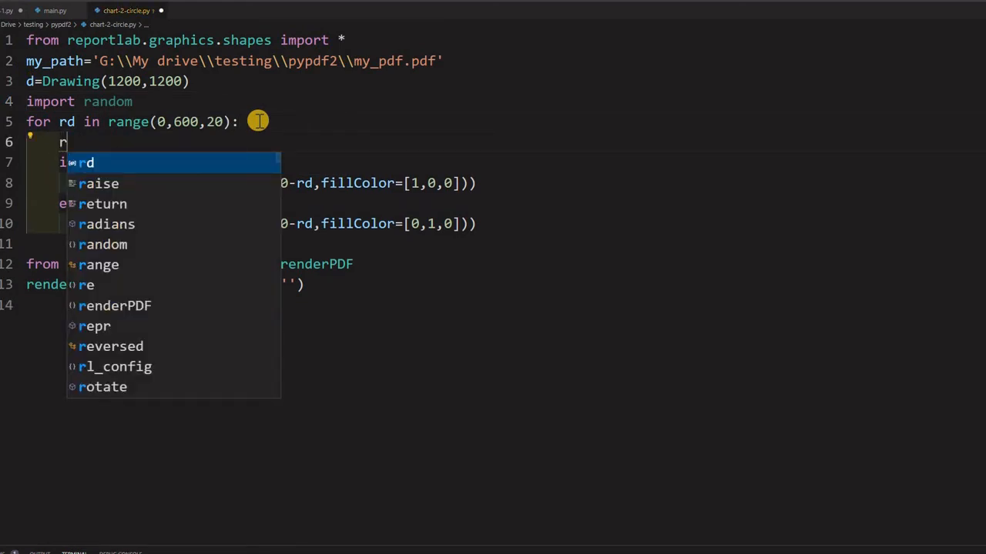
pyautogui.write('=random.random(')
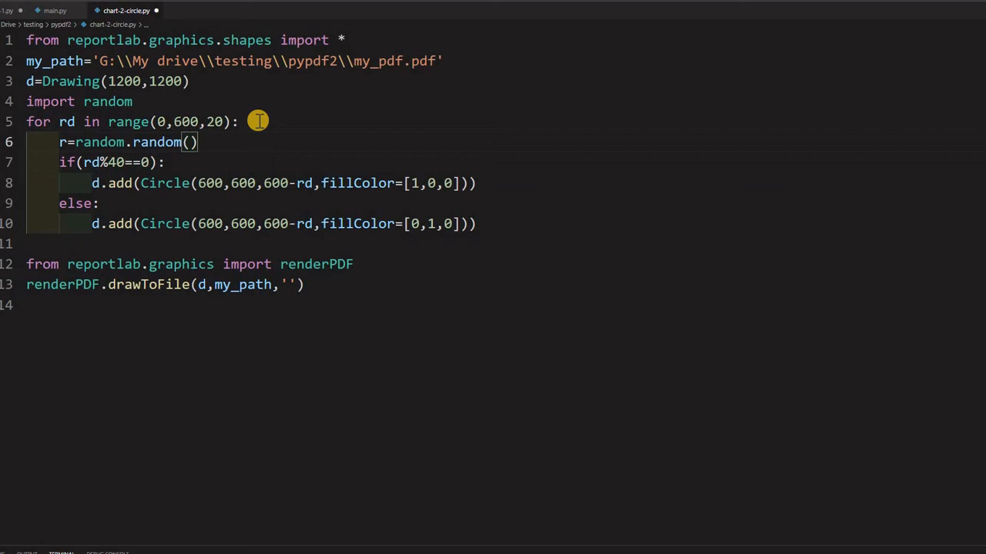
# - Copy the r line to add g=random.random() and b=random.random()
pyautogui.tripleClick(128, 142)
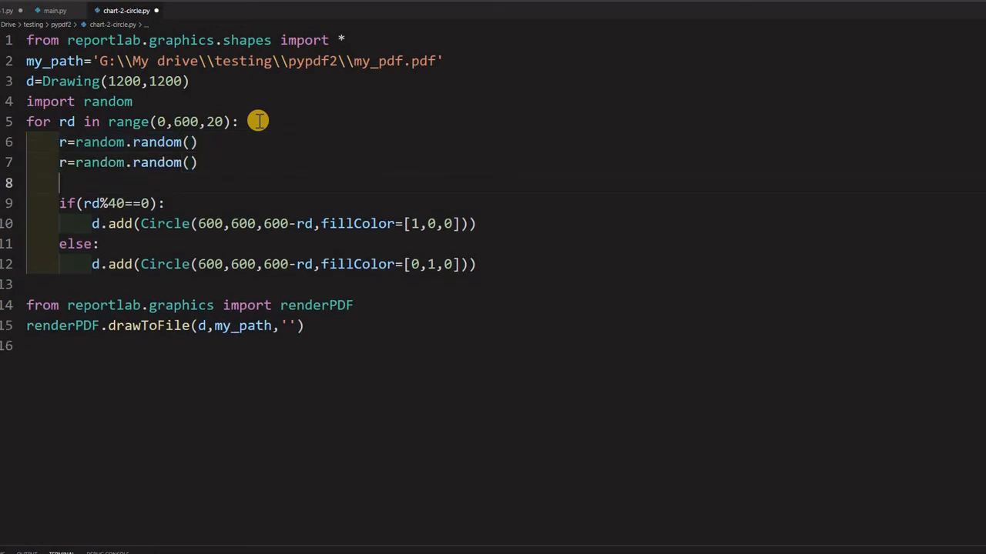
pyautogui.write('r=random.random()')
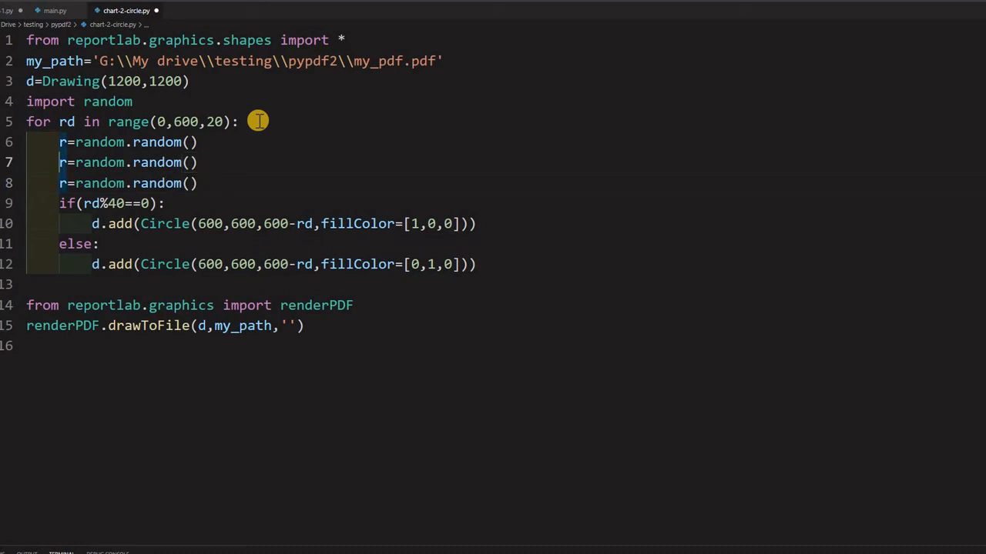
pyautogui.write('g')
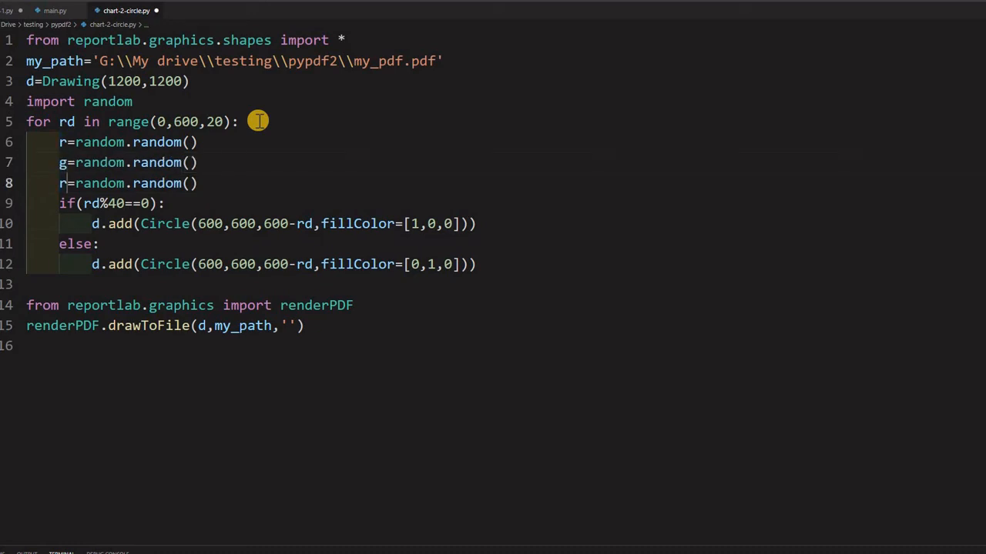
pyautogui.press('Backspace')
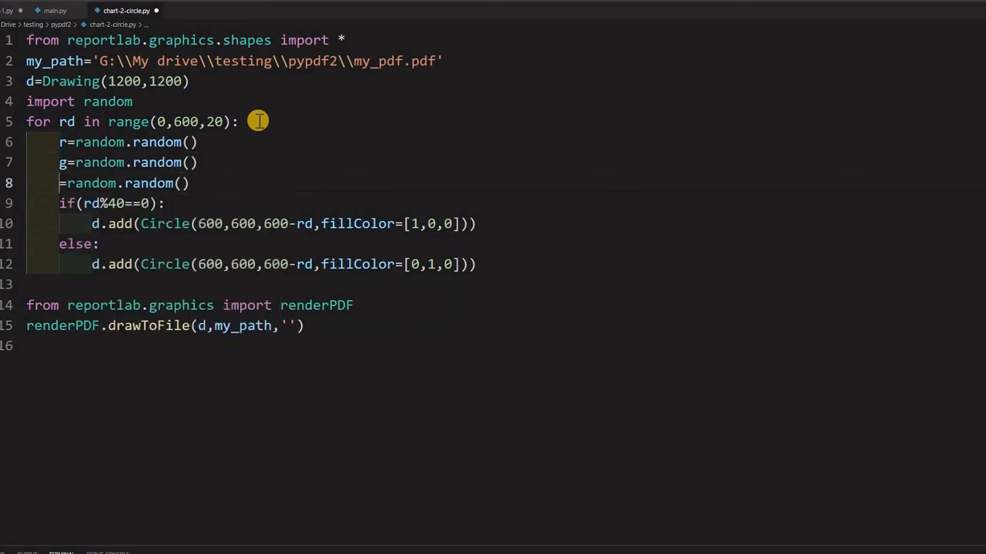
pyautogui.write('b')
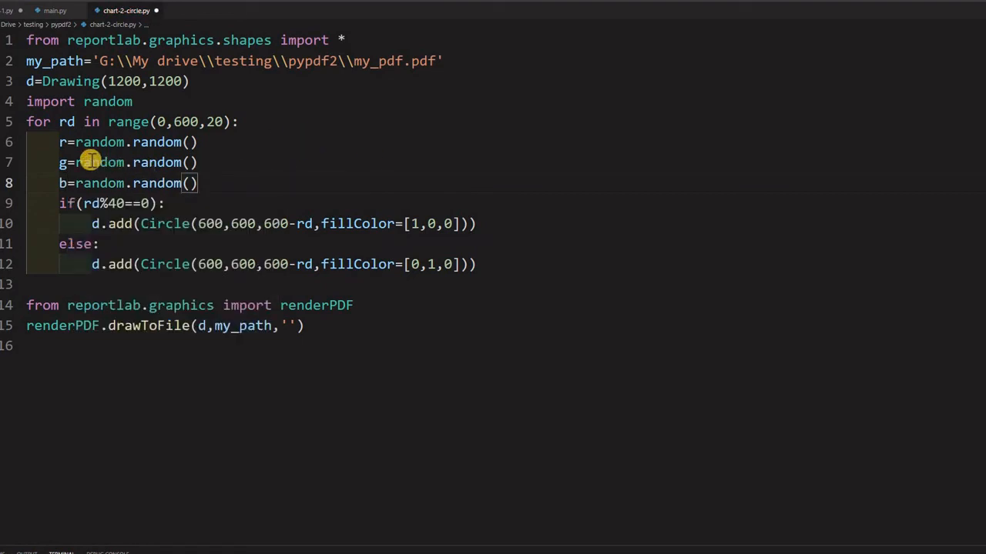
pyautogui.moveTo(257, 179)
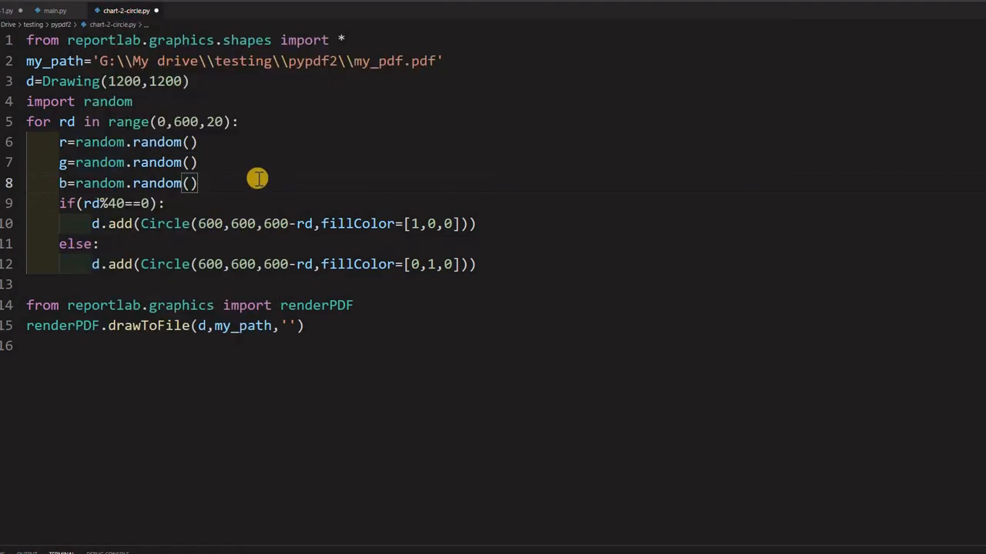
pyautogui.moveTo(43, 234)
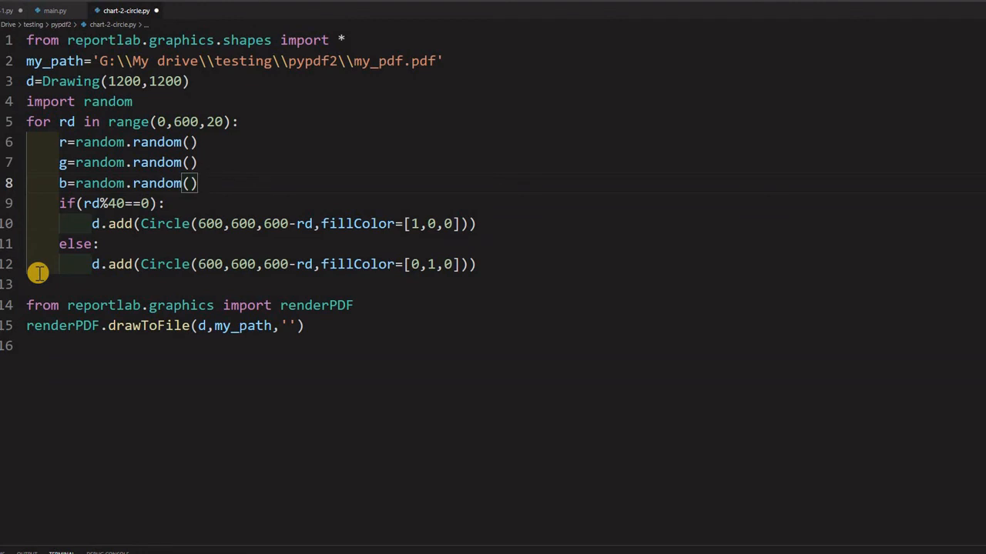
pyautogui.moveTo(59, 204)
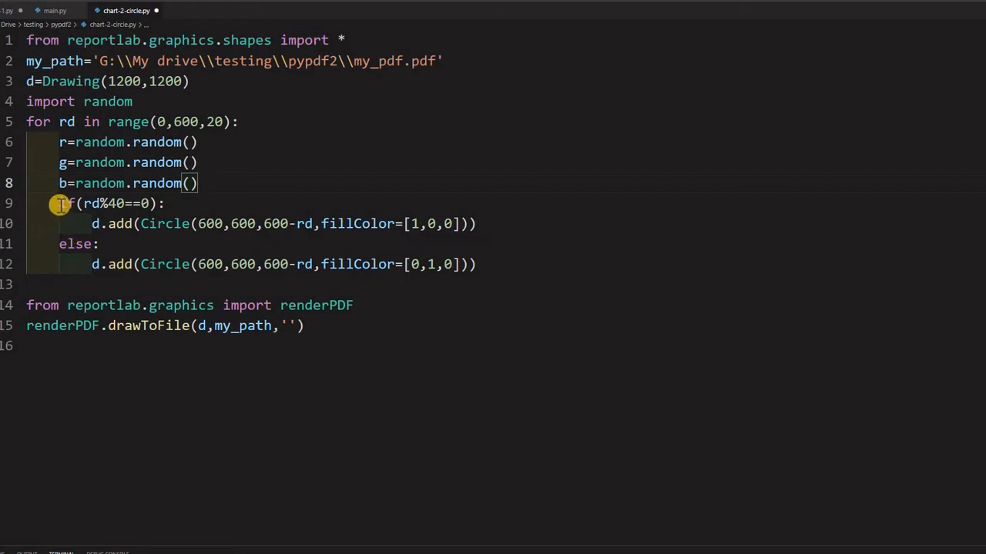
# - Delete the if/else branches, keeping one circle of radius 600-rd with fillColor=[r,g,b]
pyautogui.moveTo(59, 204); pyautogui.dragTo(162, 204)
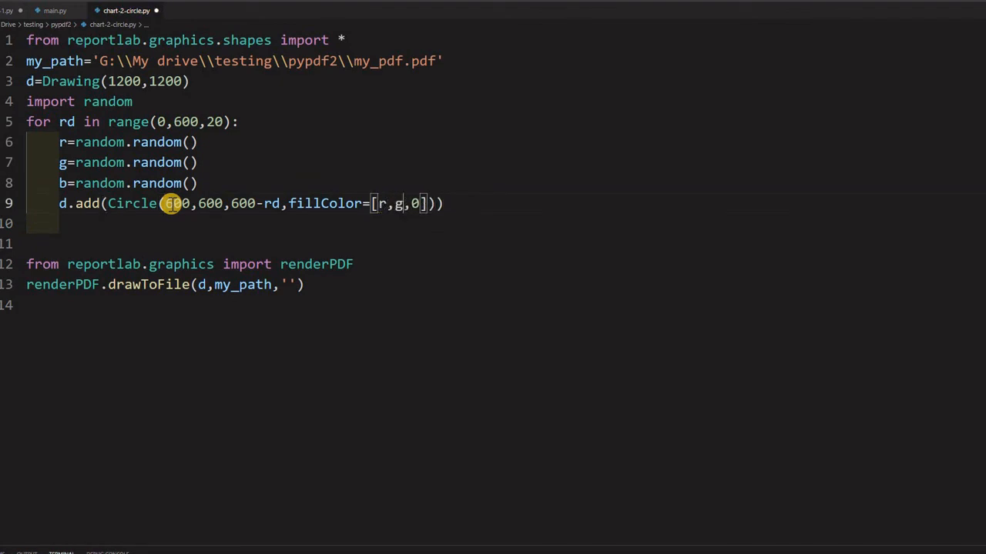
pyautogui.write('b')
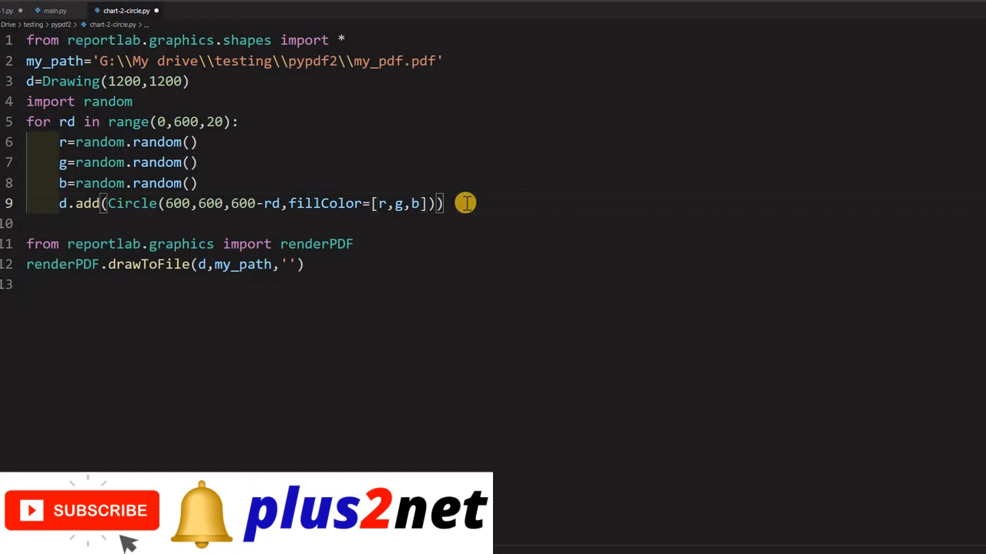
pyautogui.moveTo(250, 154)
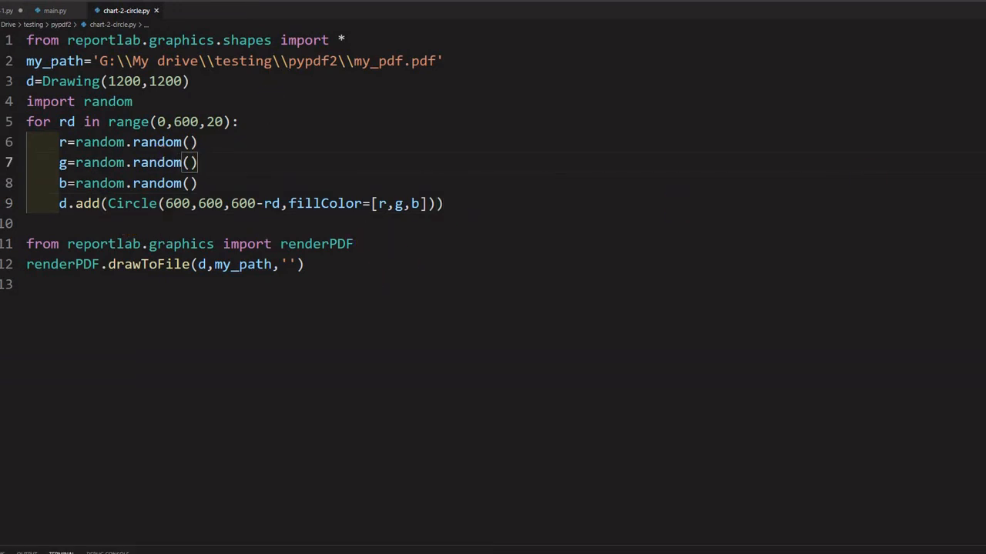
pyautogui.moveTo(536, 363)
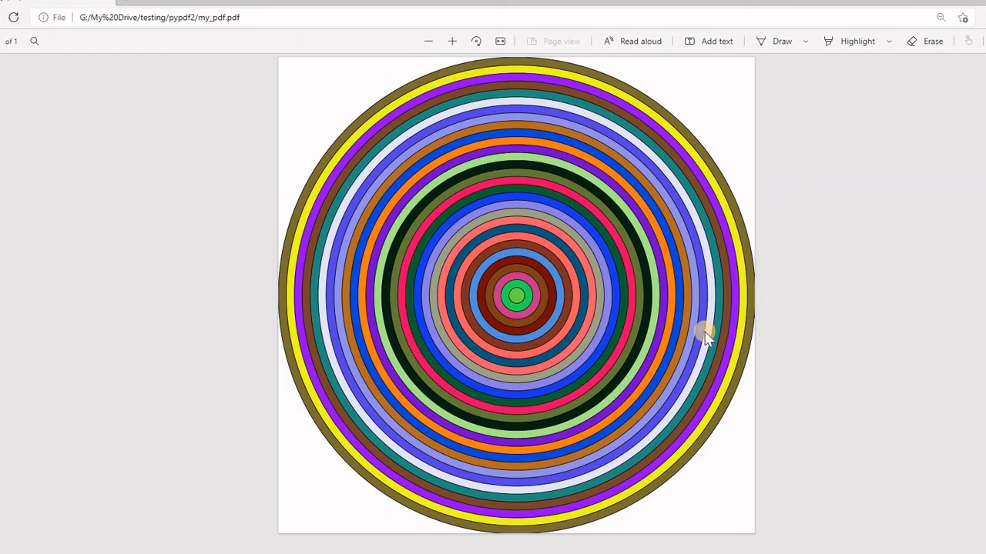
pyautogui.moveTo(551, 308)
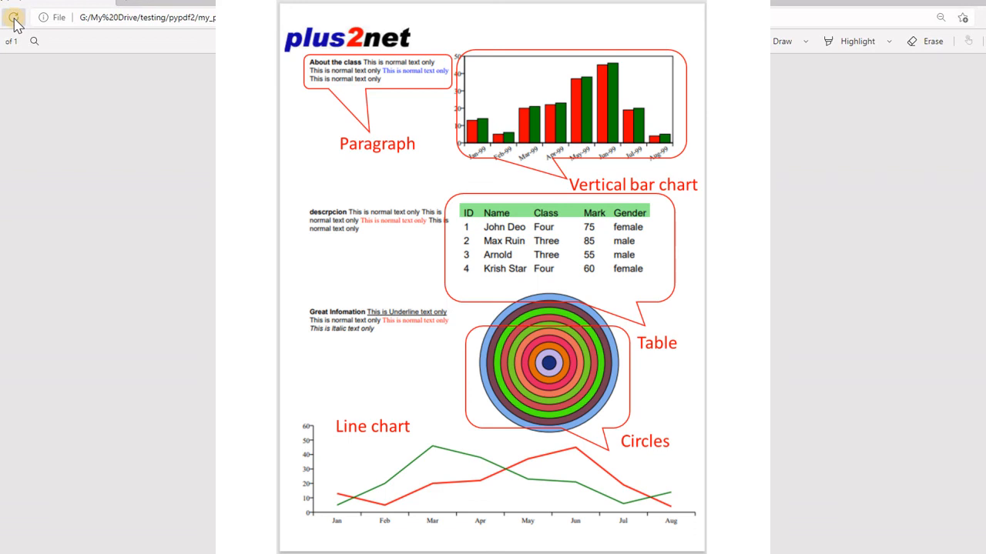
# - Reload my_pdf.pdf in Edge to see the circles with new random colours
pyautogui.click(14, 17)
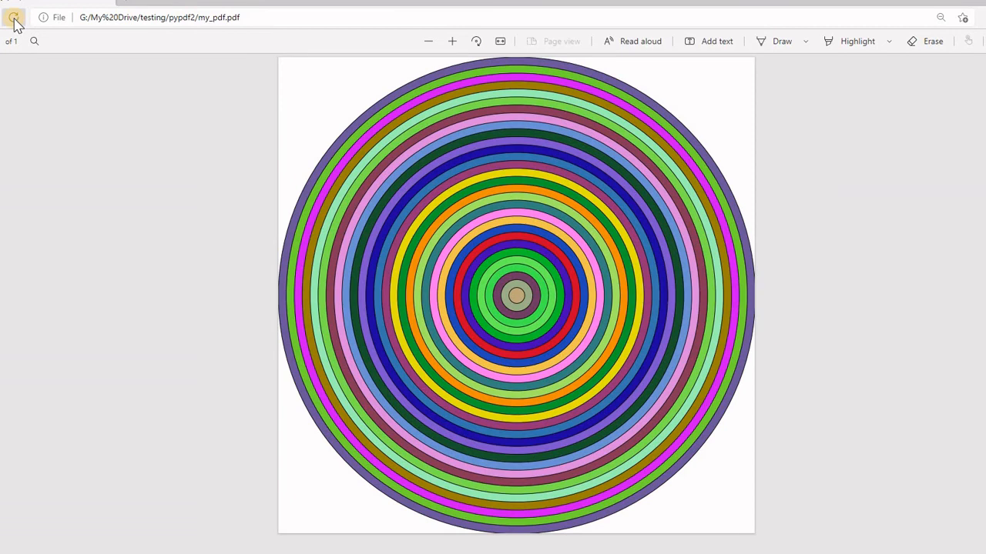